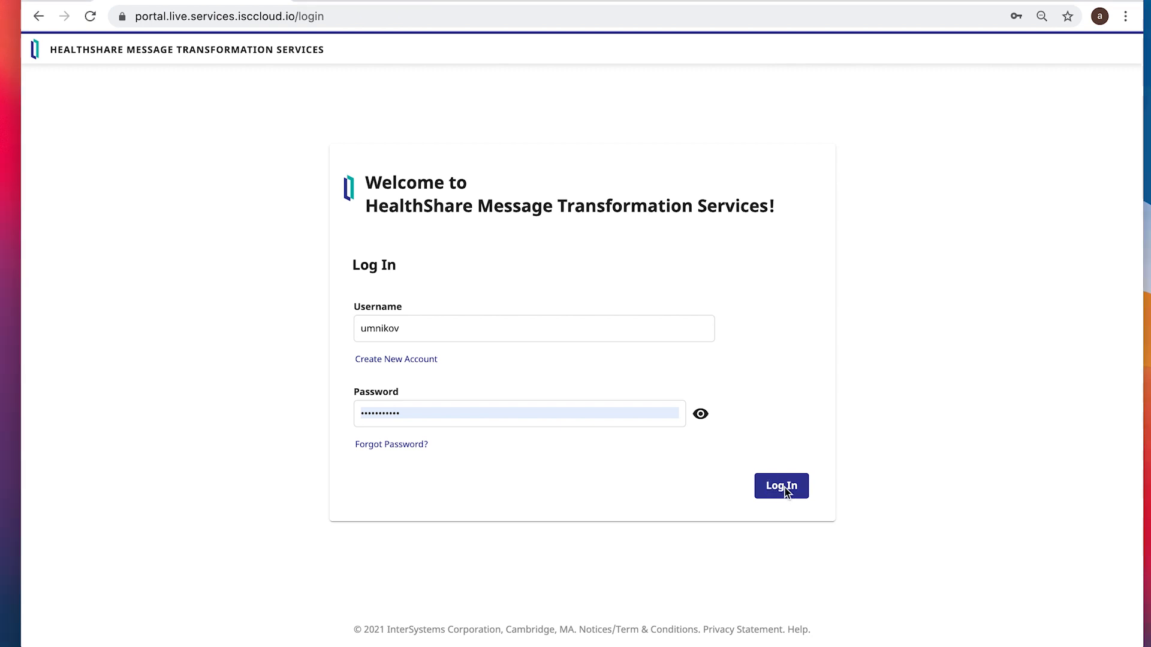
Step: Submit the filled-in credentials with Log In to enter the portal
click(781, 486)
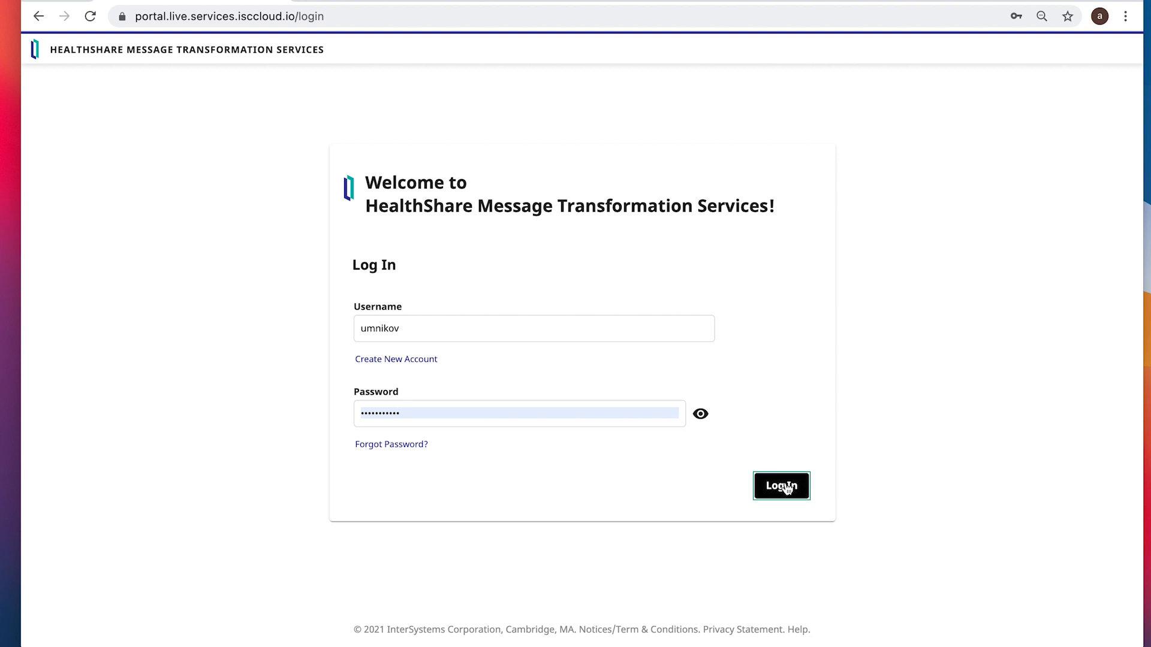
click(781, 486)
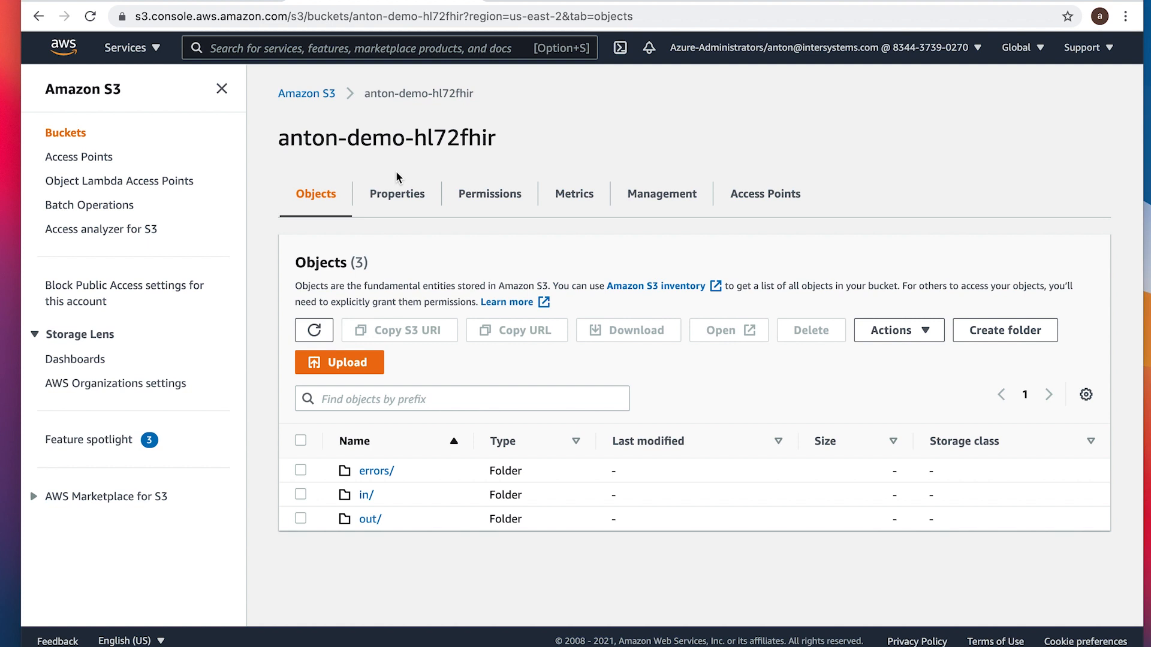
Step: Copy the anton-demo-hl72fhir bucket name via the right-click Copy option
double_click(477, 138)
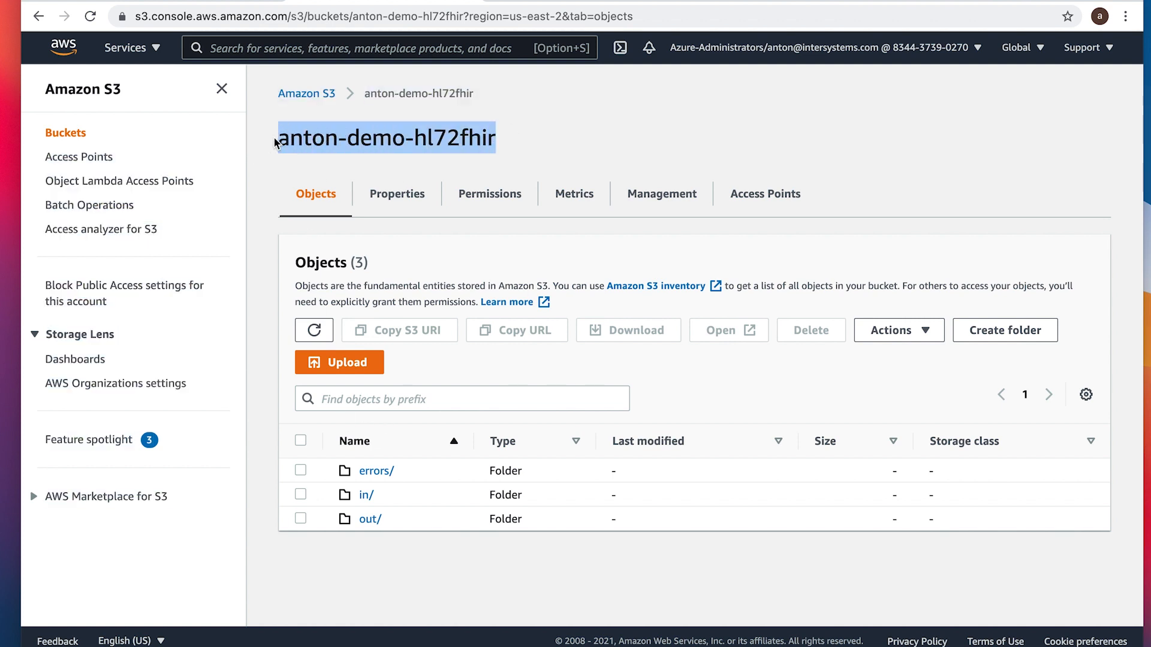
right_click(385, 138)
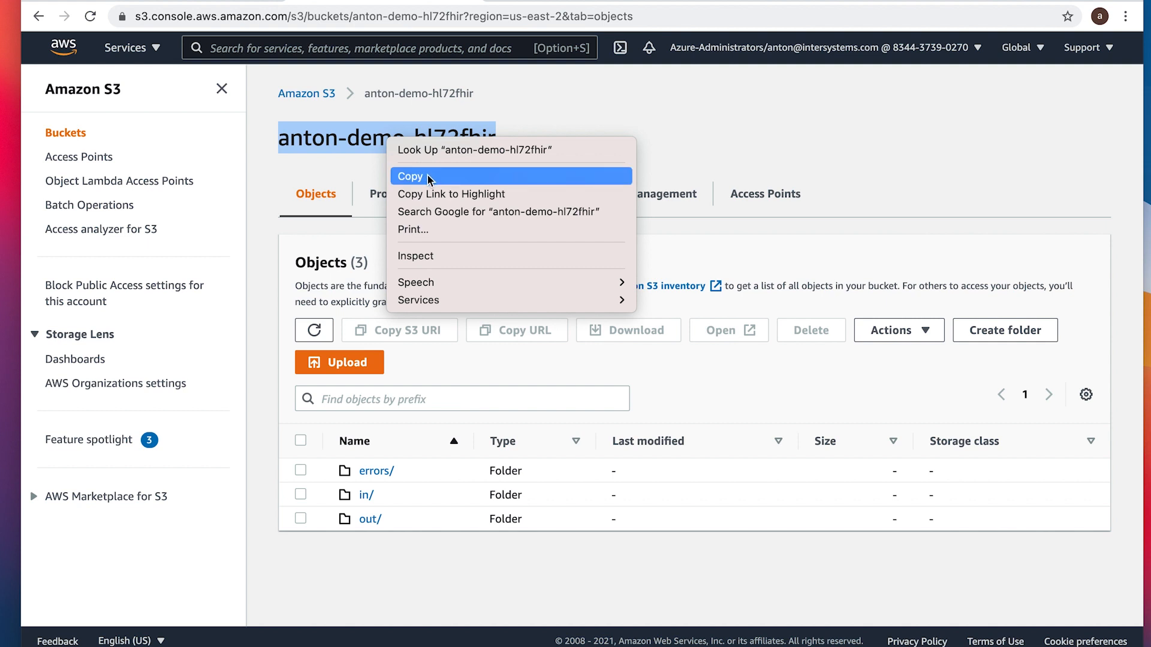
click(410, 176)
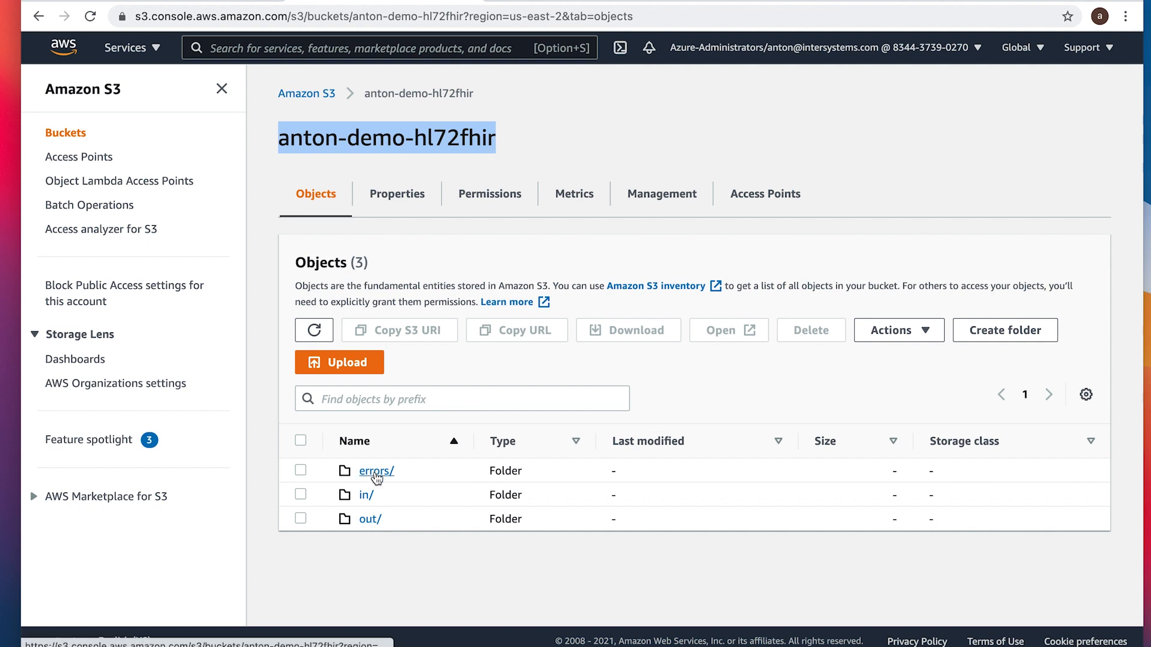
mouse_move(514, 303)
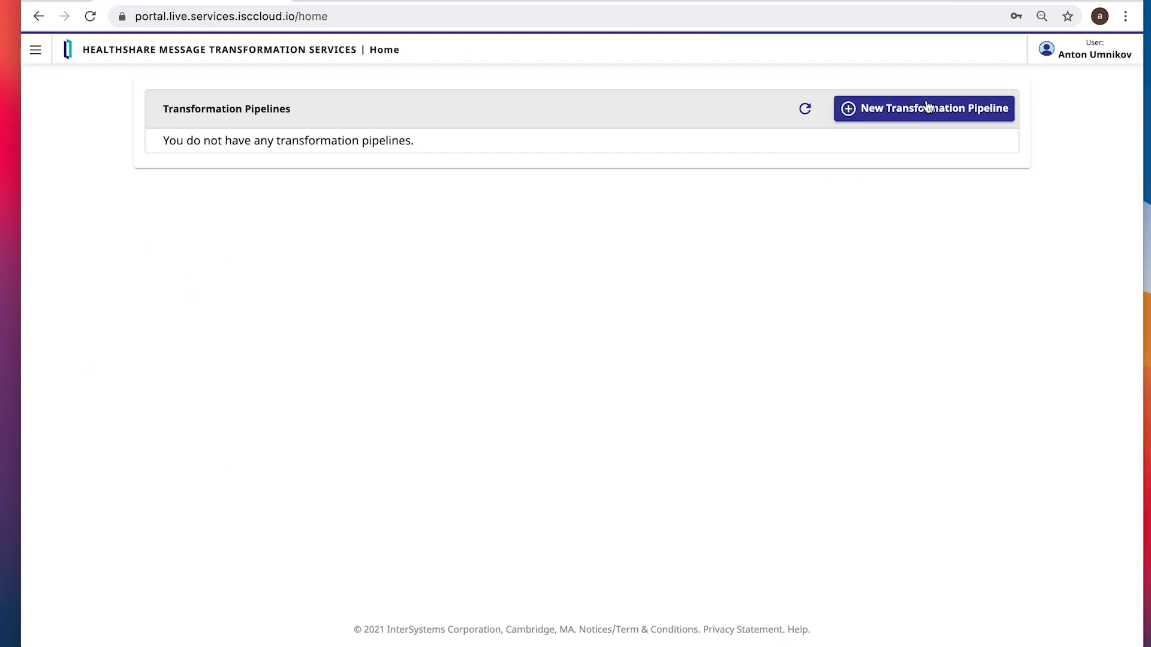
Step: Start a new transformation pipeline named anton-demo and begin adding input credentials
click(923, 108)
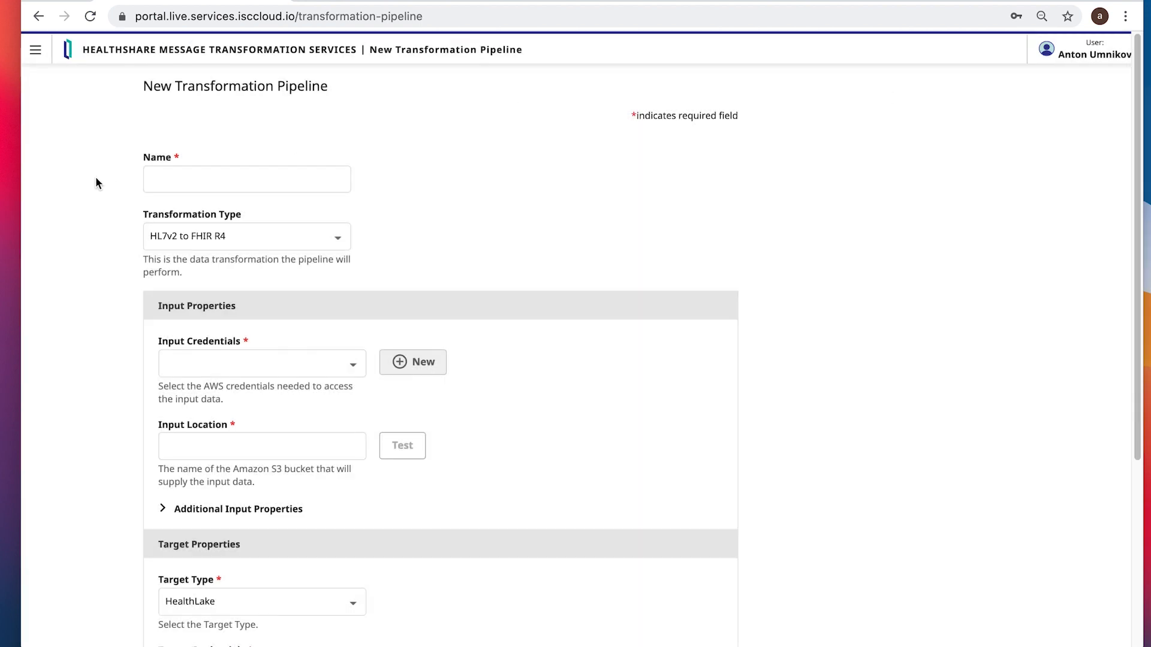
click(246, 179)
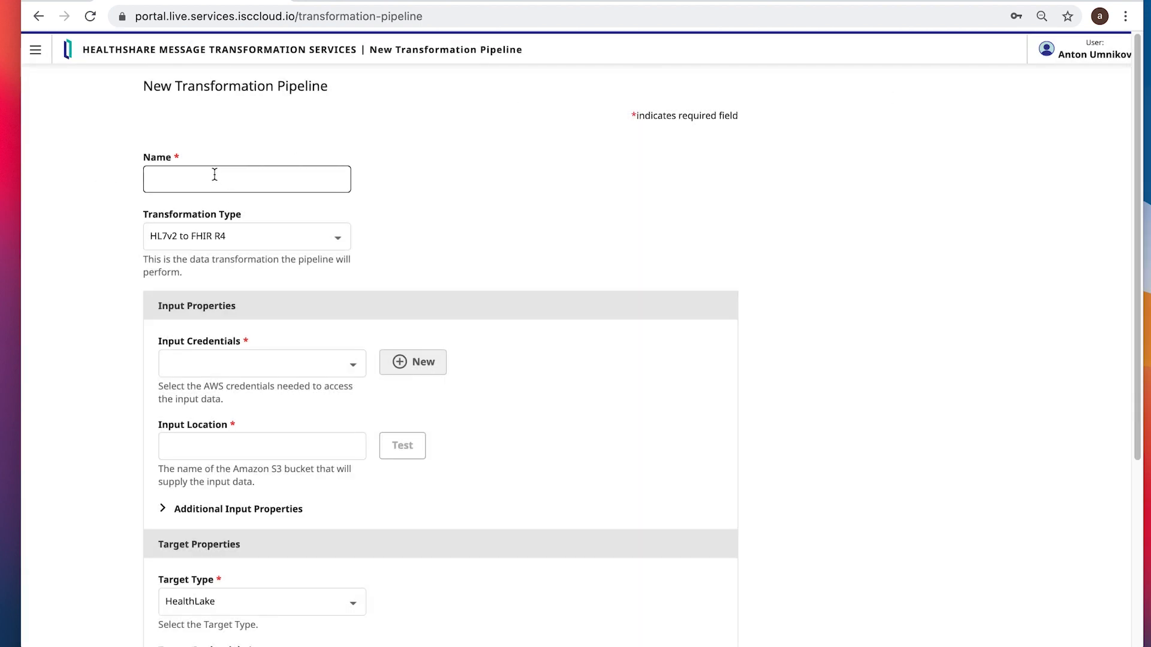
text(anton-demo)
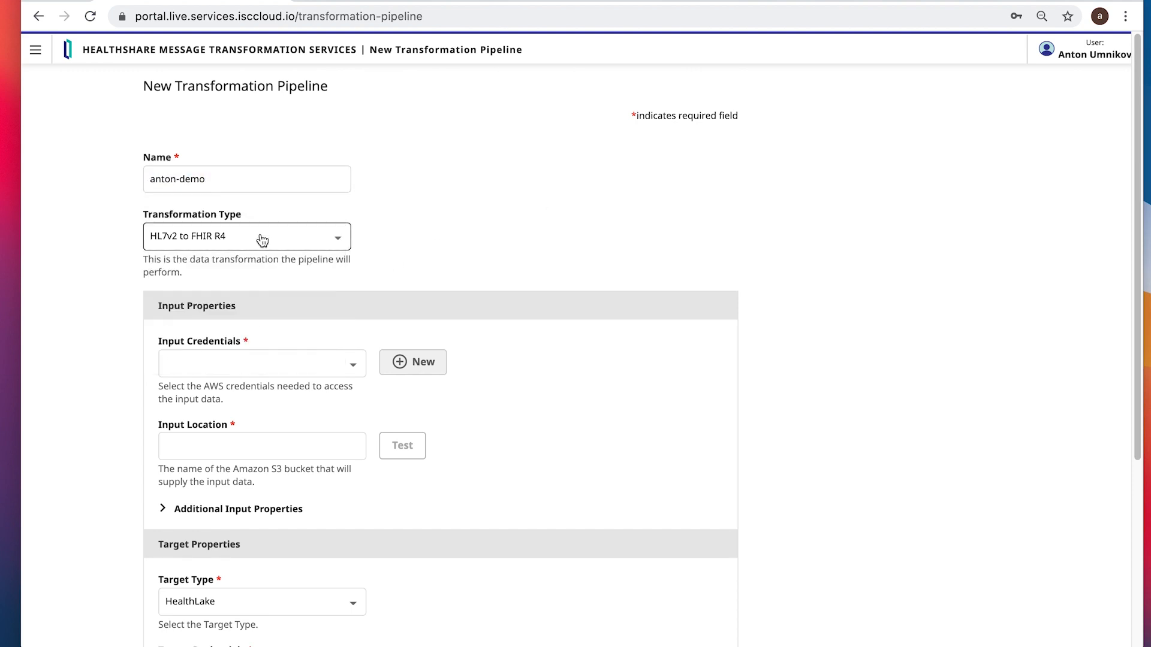
mouse_move(261, 363)
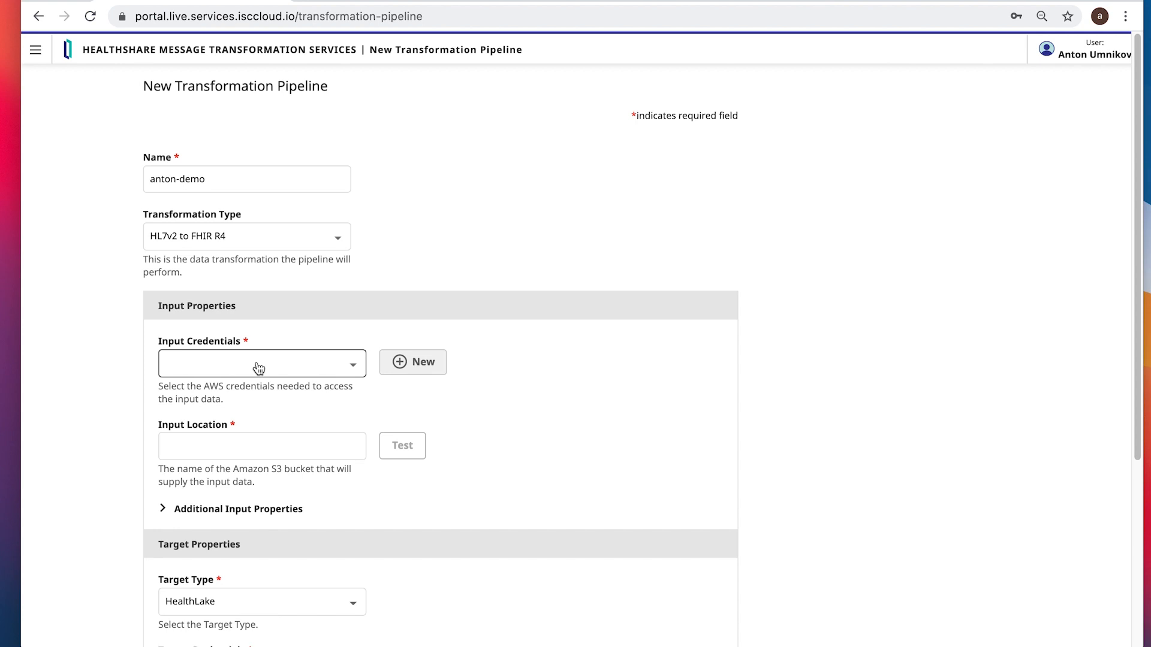
mouse_move(308, 428)
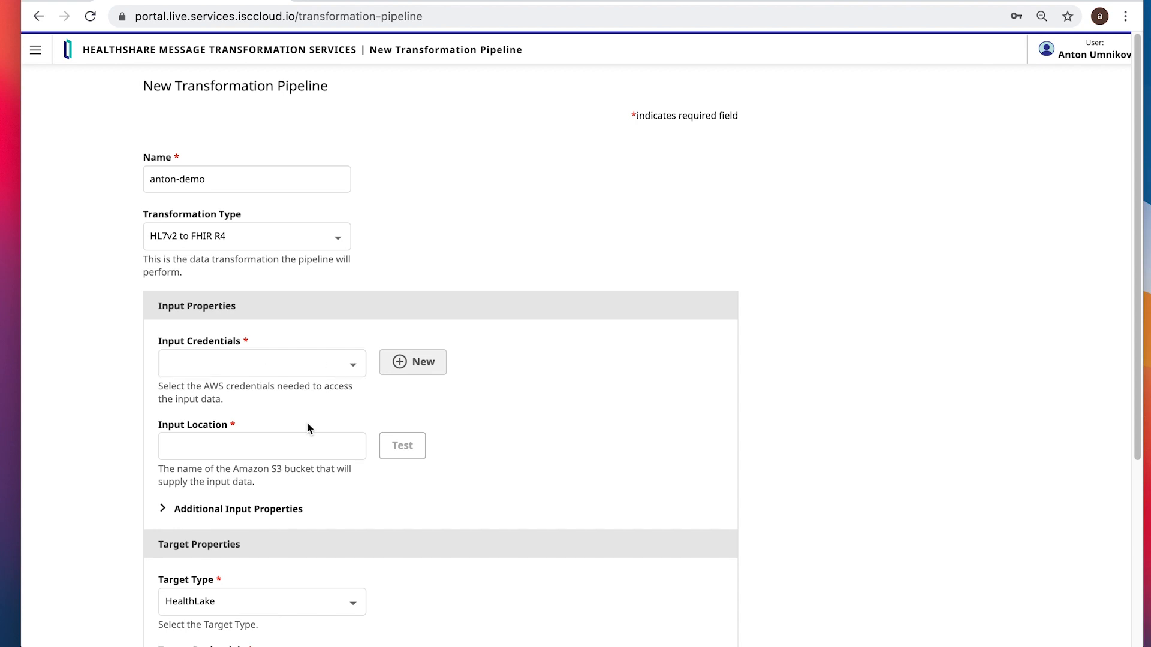
click(412, 362)
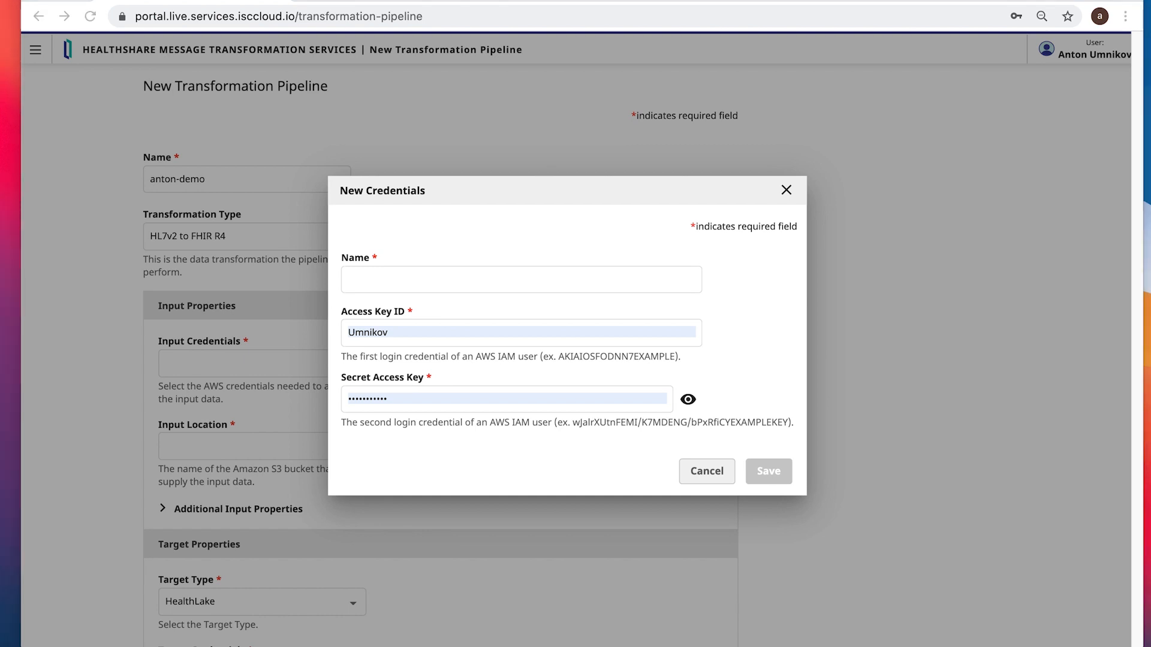
Step: Enter the access key ID and secret key, name the credentials anton-cloud, and save
click(520, 331)
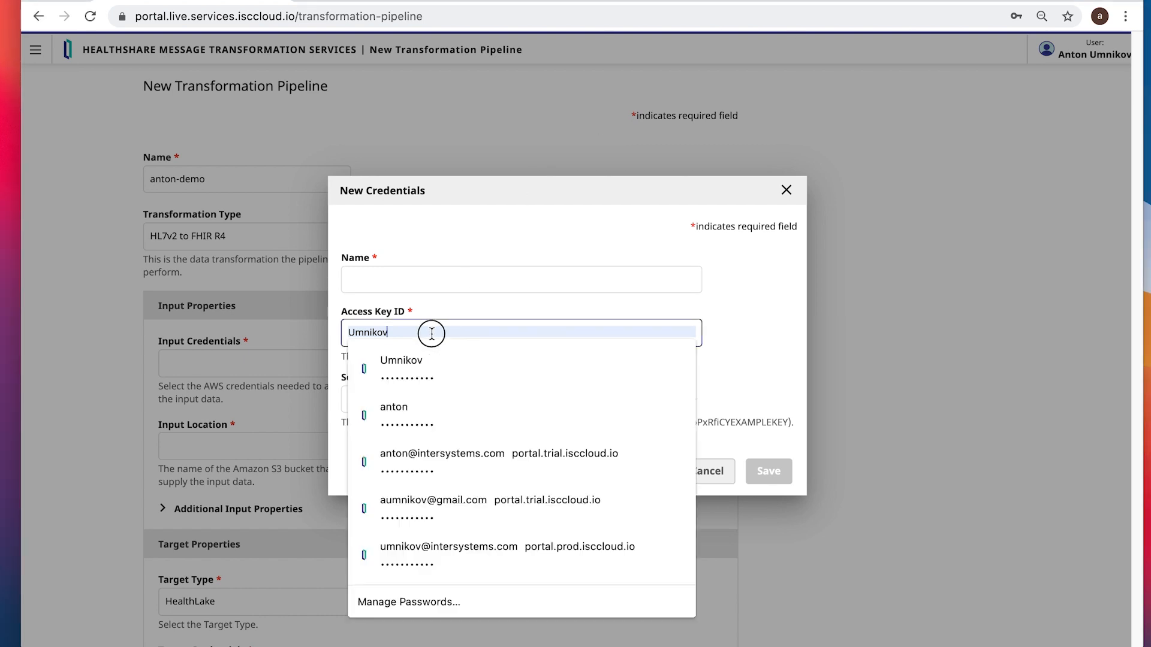
click(401, 359)
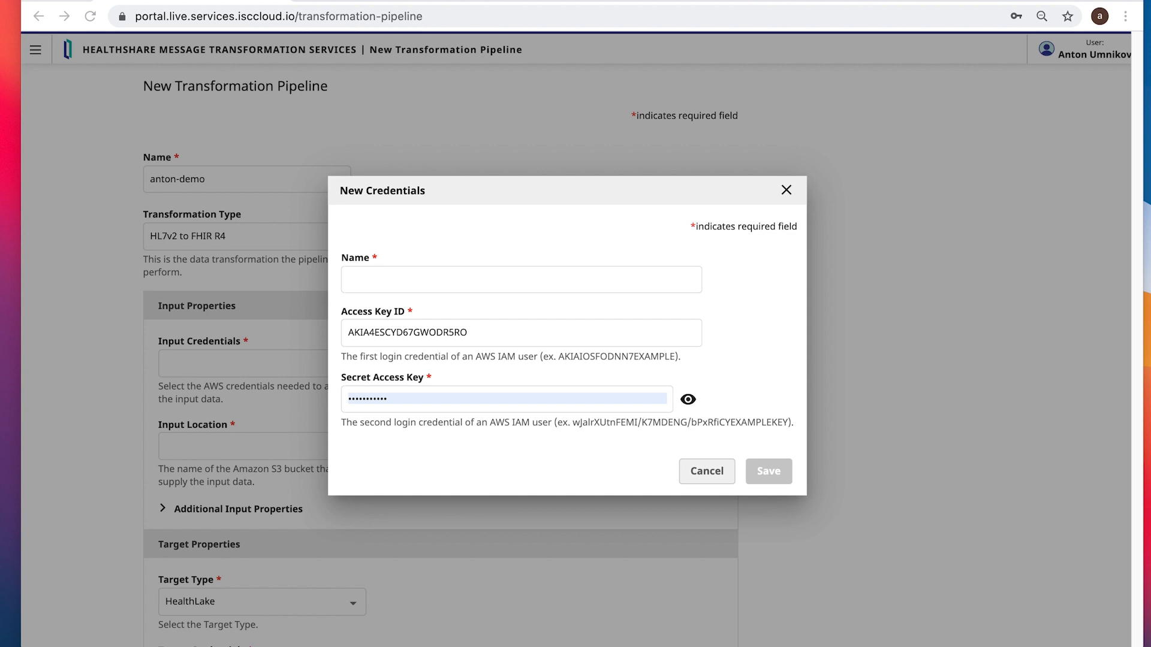
click(521, 333)
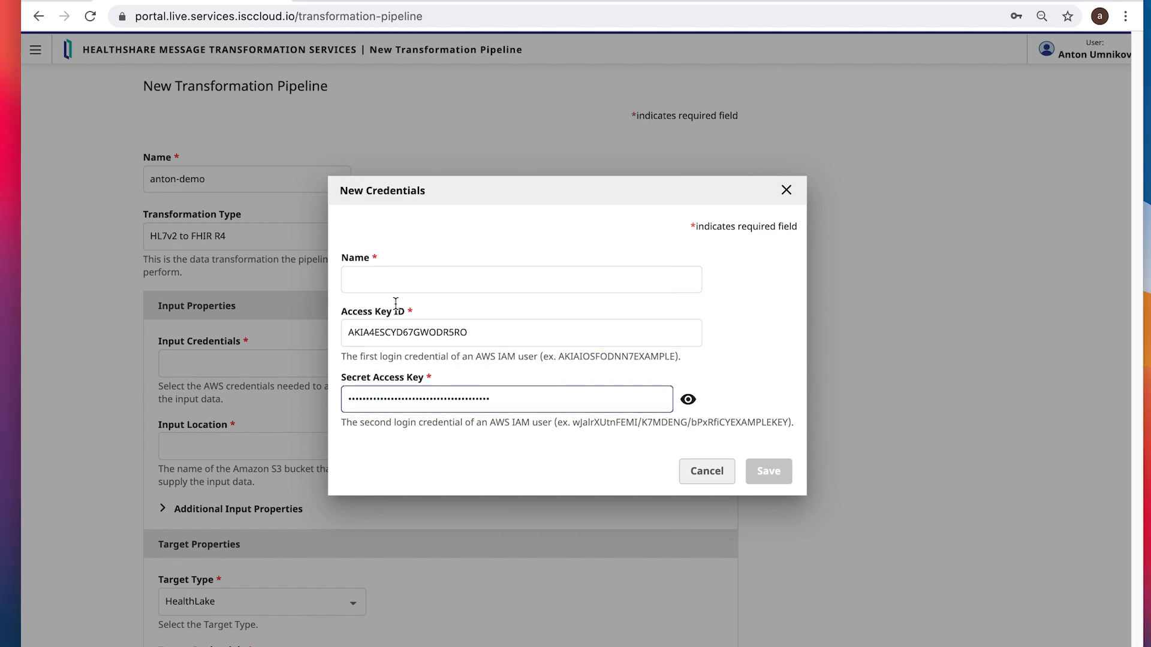
text(anton-cloud)
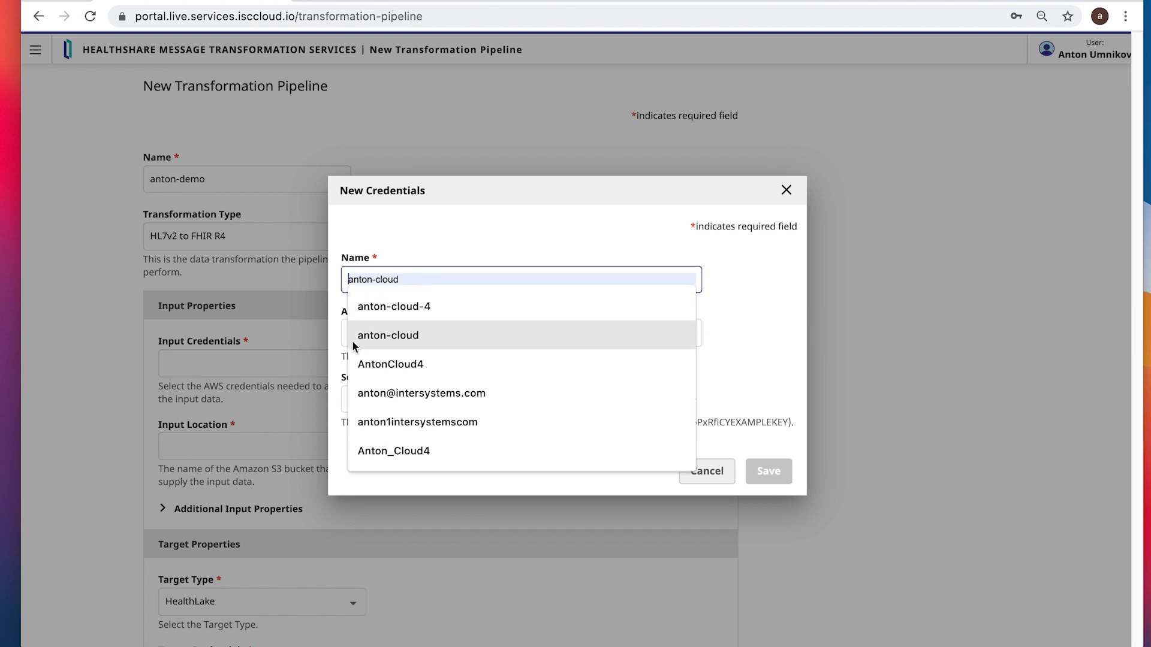
click(387, 336)
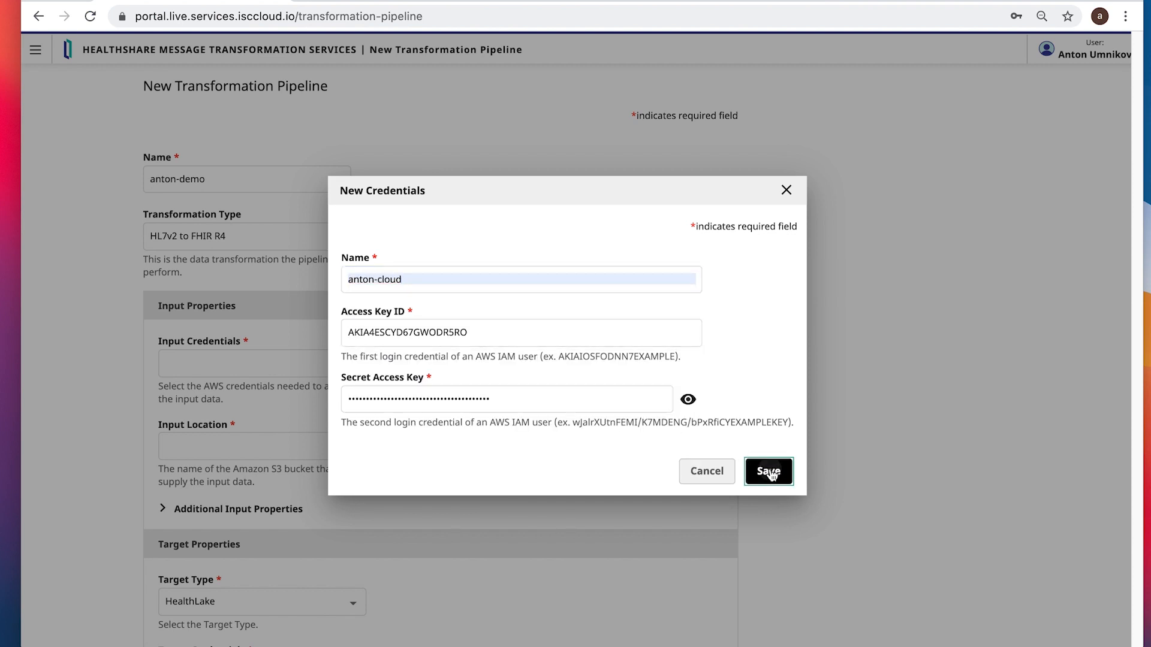
click(769, 471)
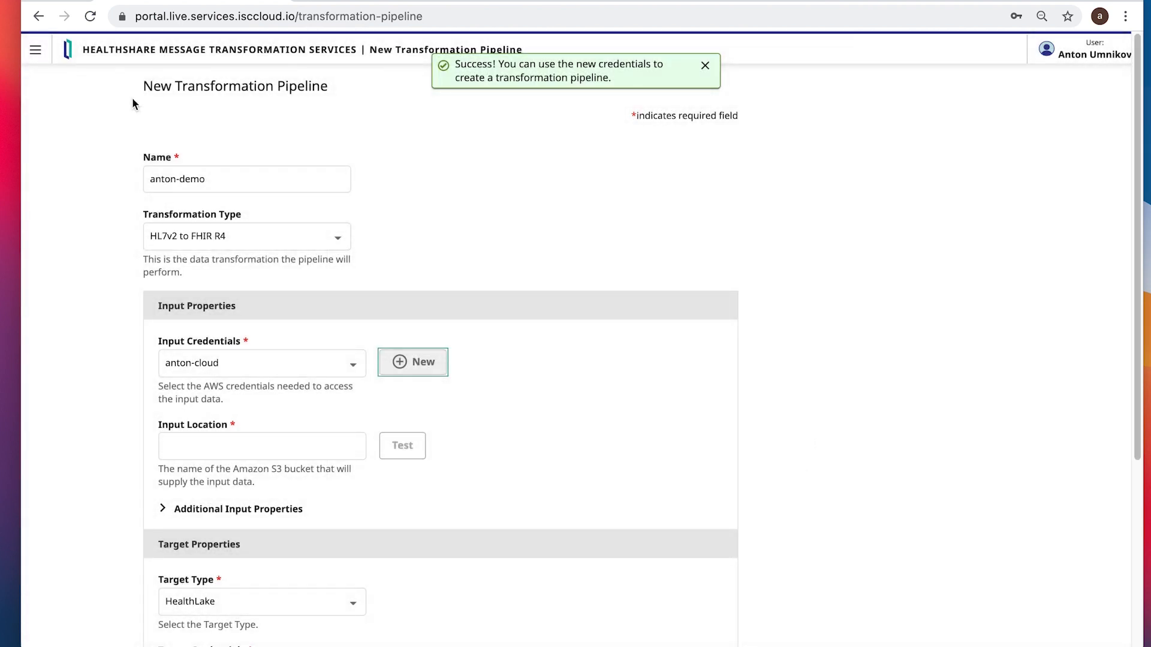
mouse_move(469, 350)
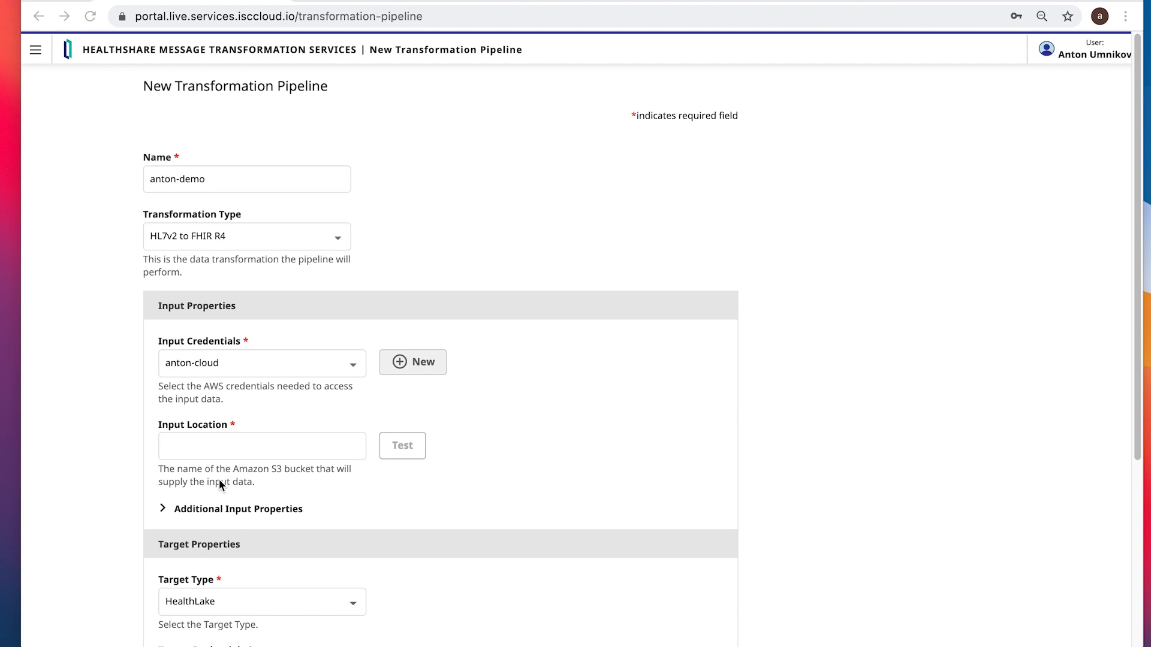
Step: Enter s3://anton-demo-hl72fhir/in as the input location and test the connection
click(262, 445)
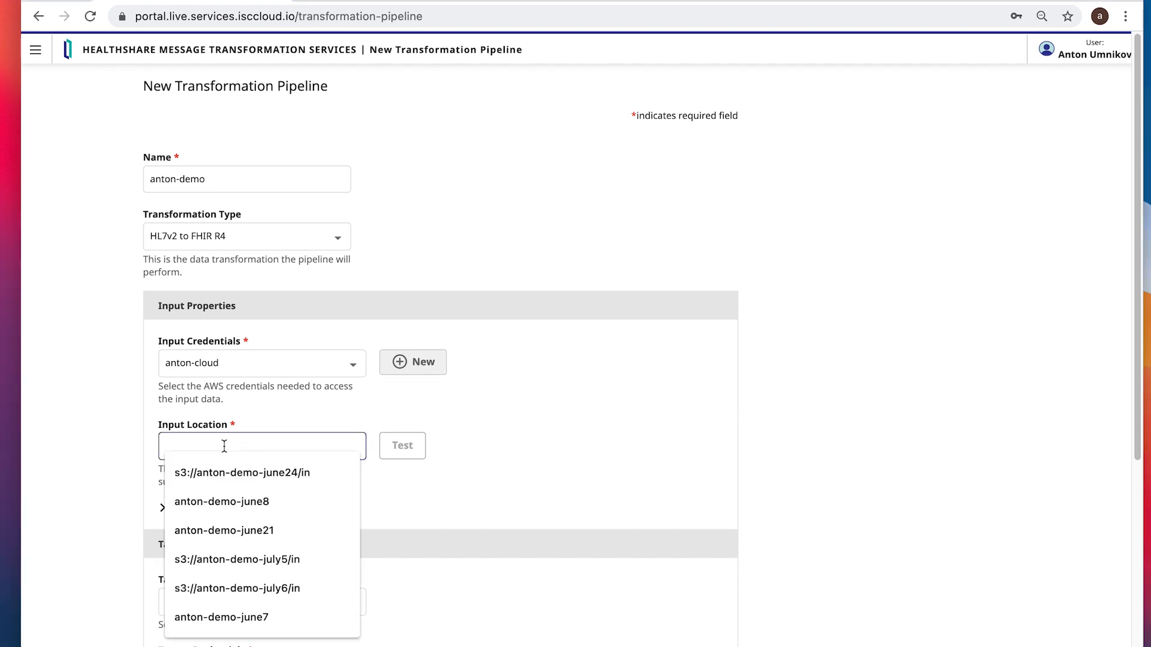
text(s3://anton-demo-hl72fhir/in)
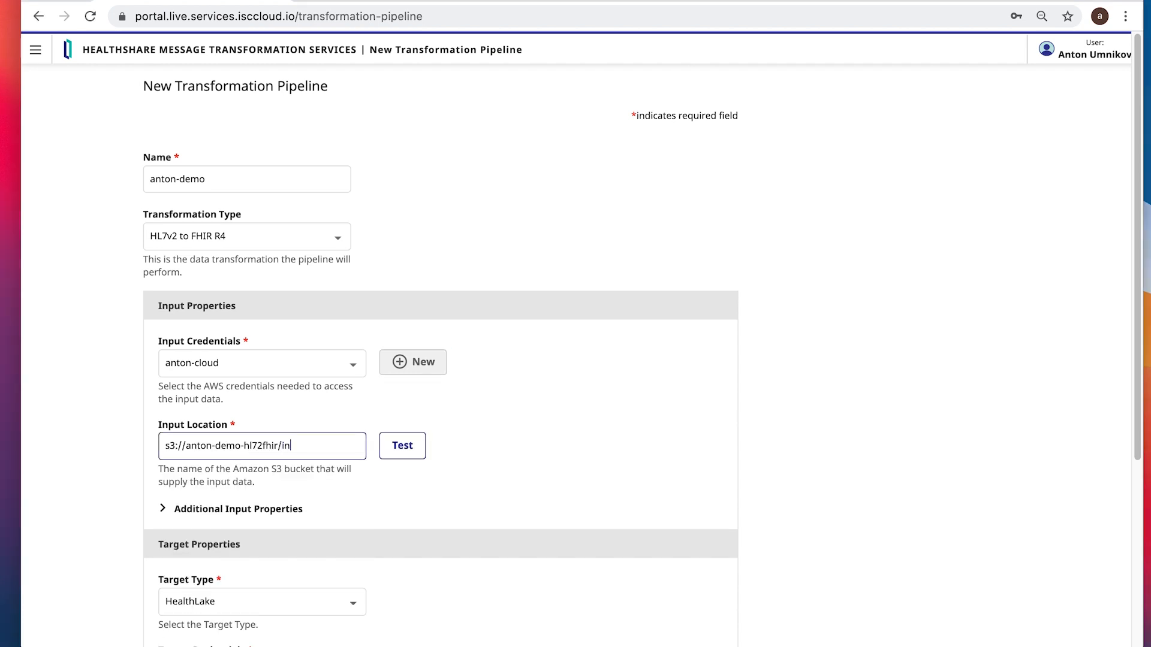
click(402, 445)
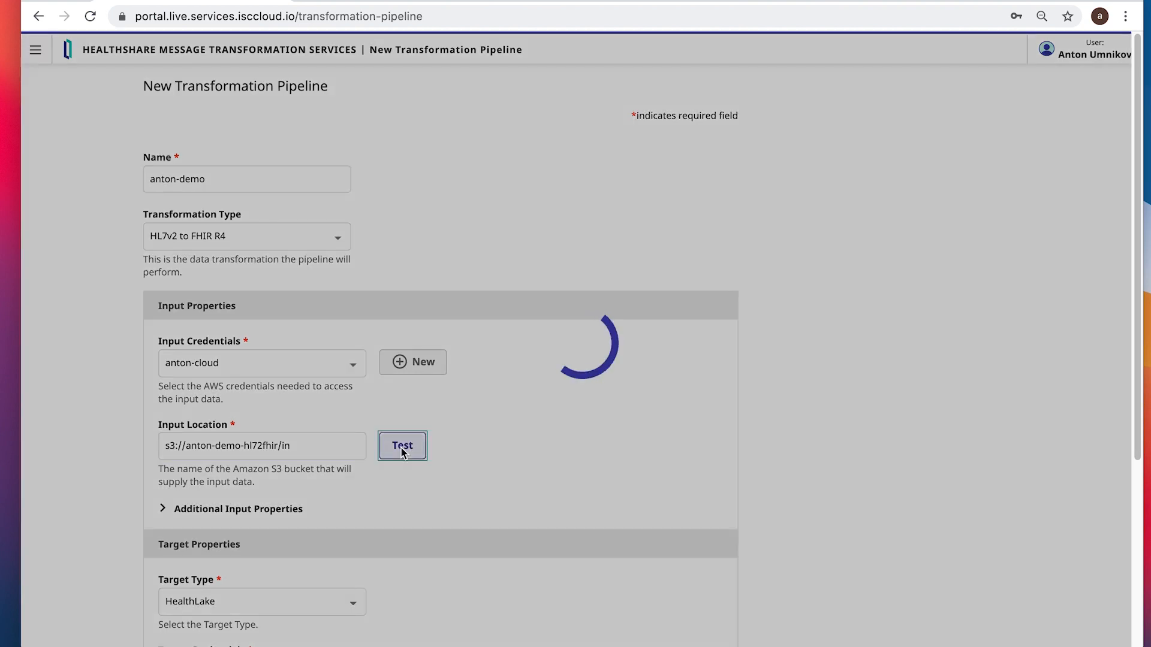
click(401, 445)
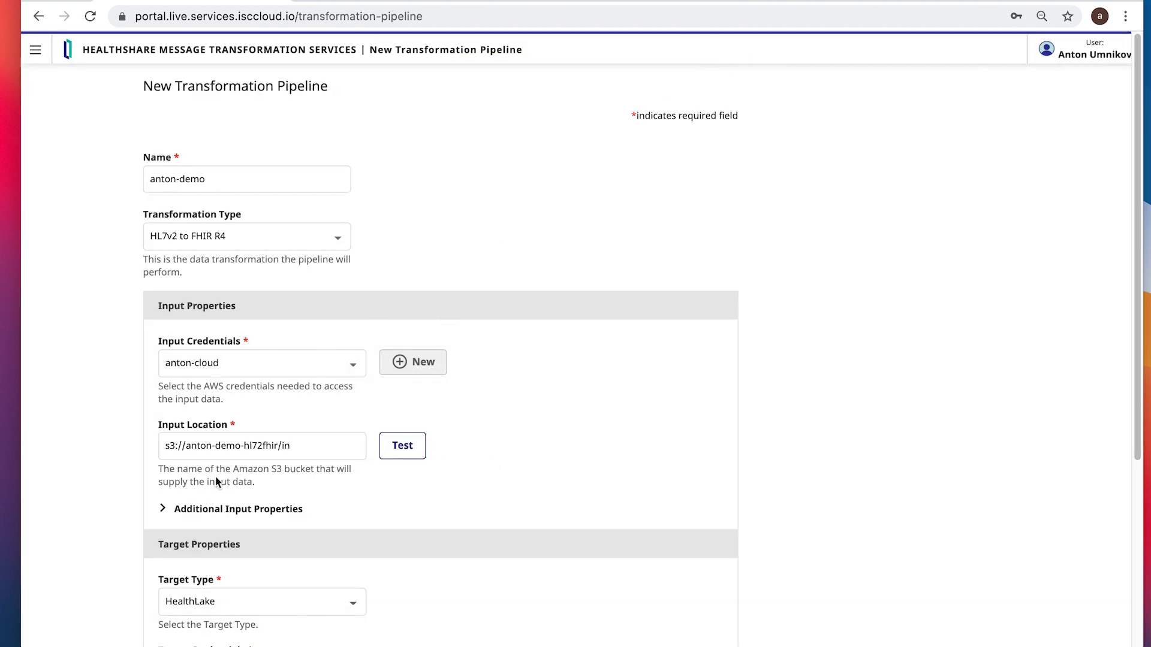
Step: Under Additional Input Properties, enter s3://anton-demo-hl72fhir/errors as Error Logs Location and test it
click(237, 509)
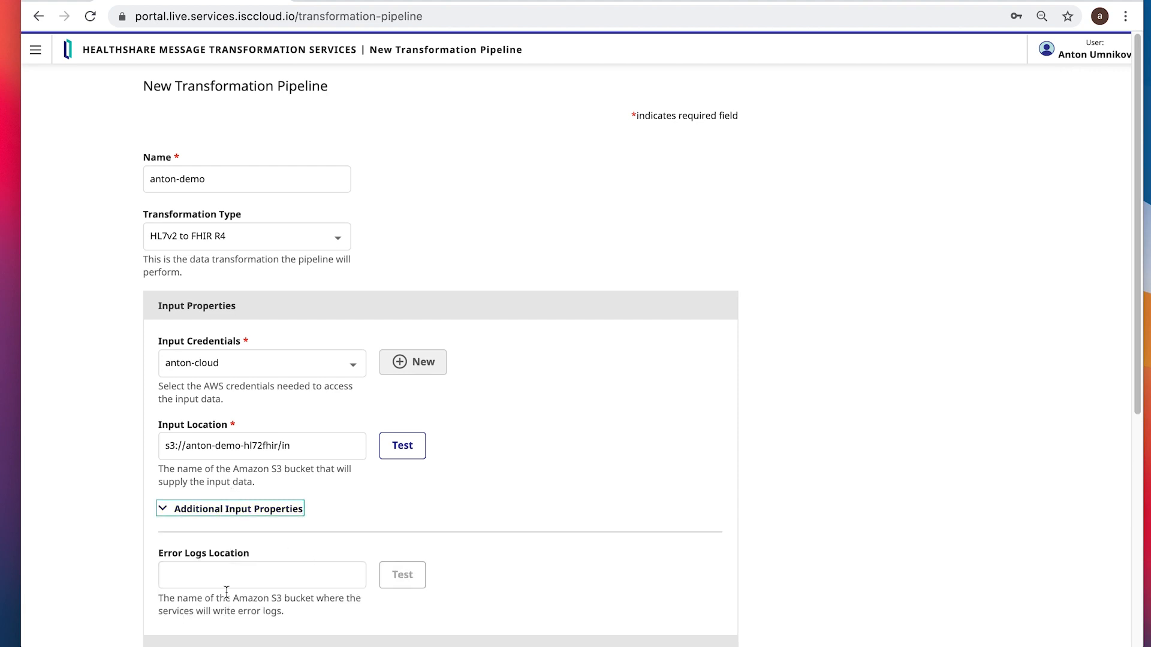
text(s3://anton-demo-hl72fhir/)
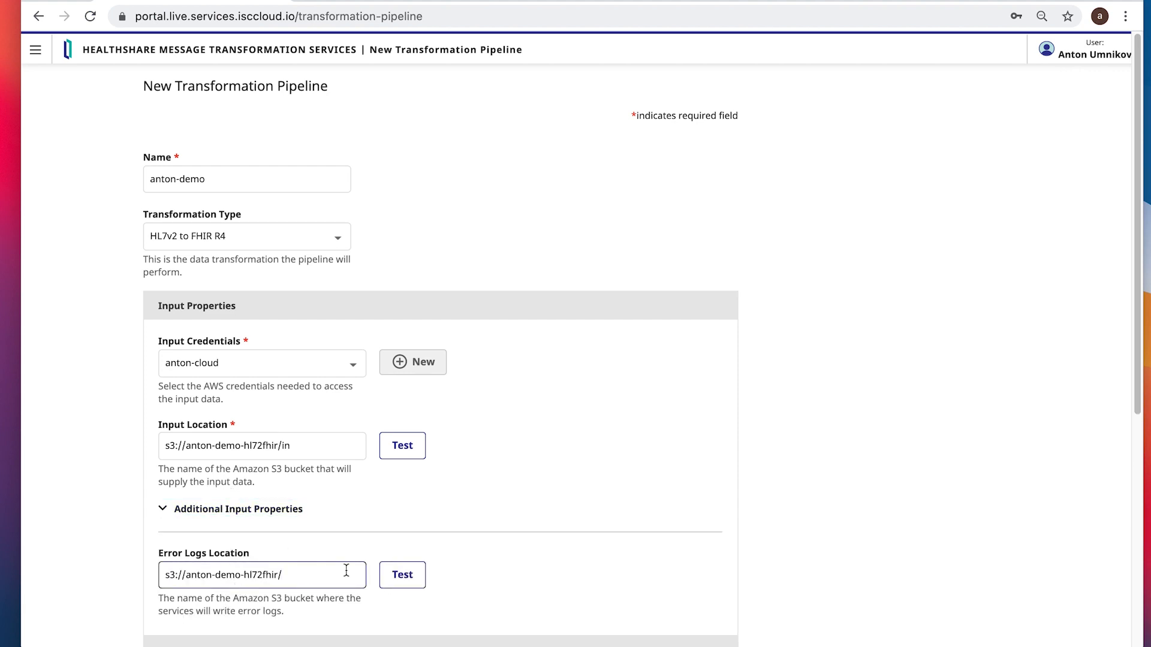
text(erro)
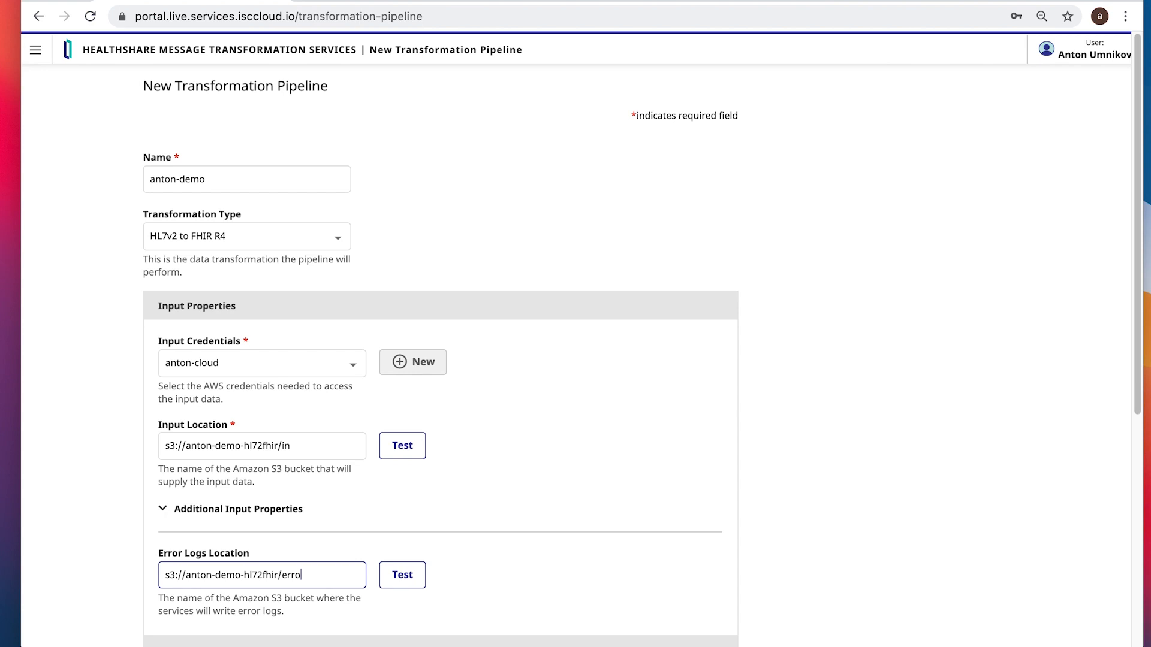
text(rs)
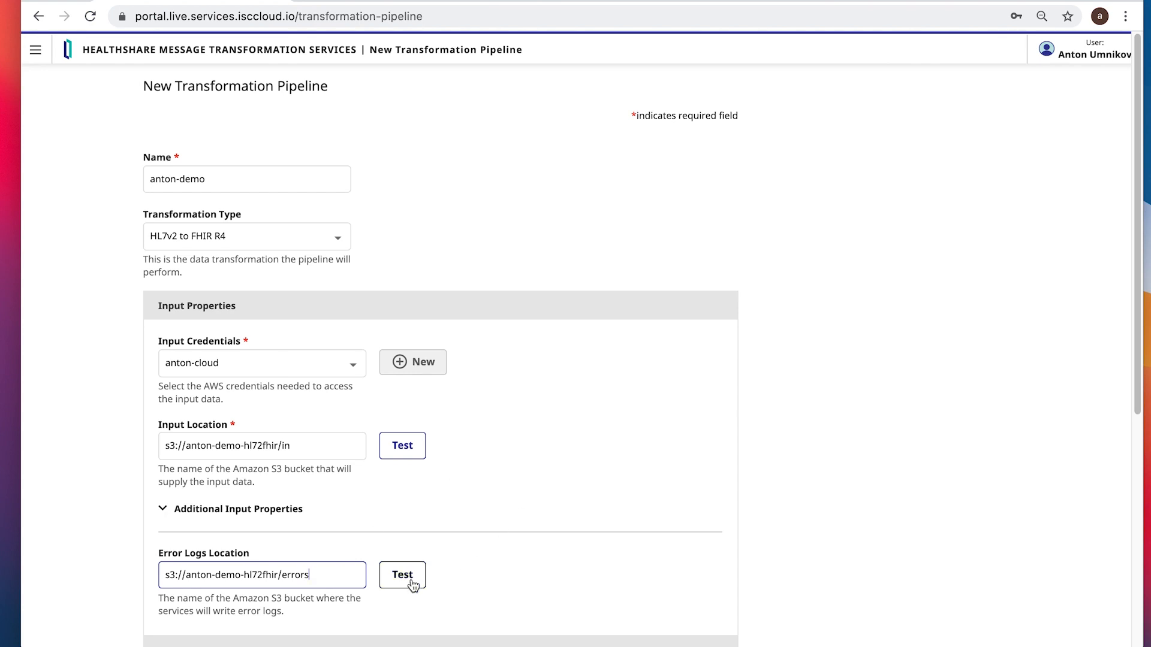
click(402, 575)
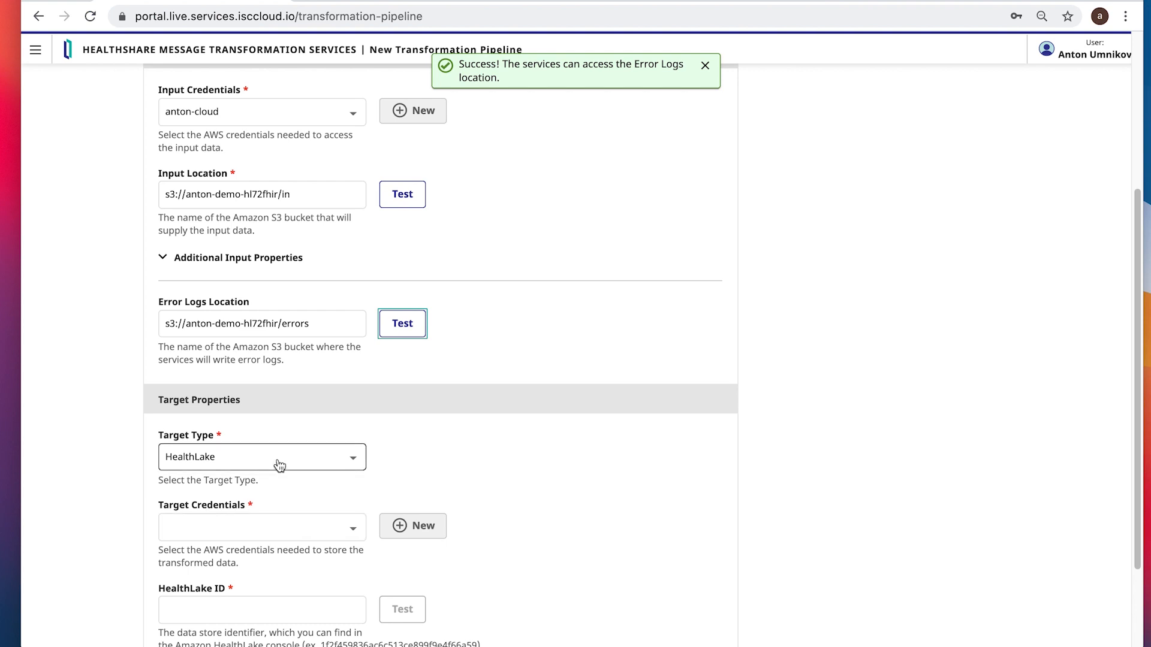
Step: Choose anton-cloud as target credentials and test the s3://anton-demo-hl72fhir/out target location
click(261, 457)
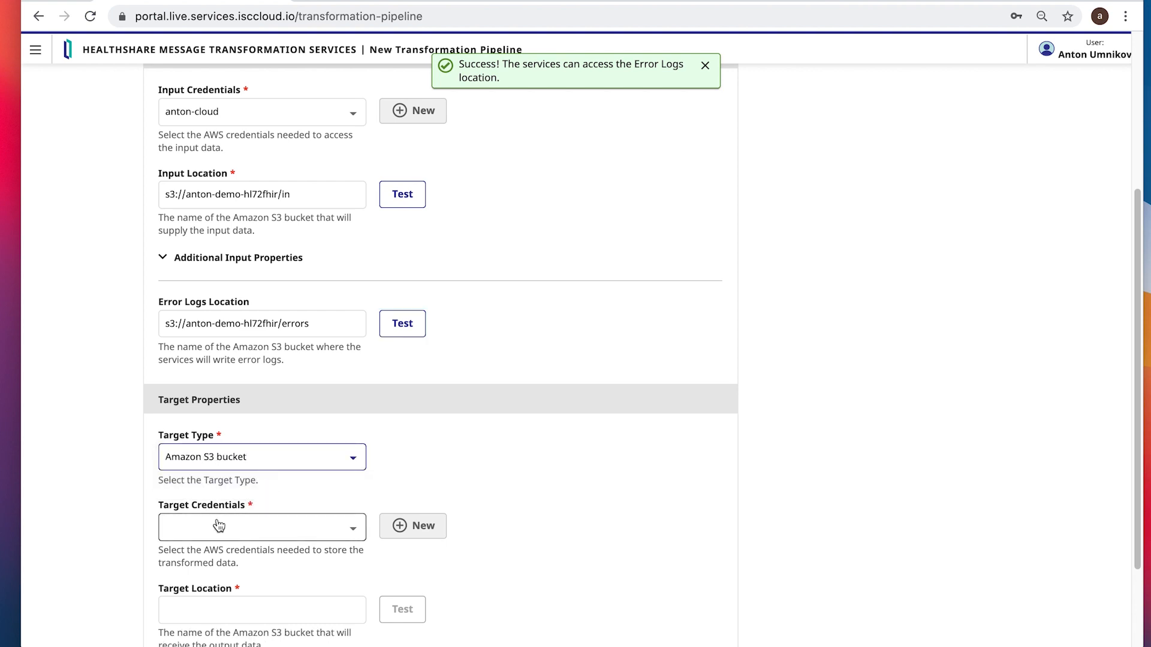
click(262, 527)
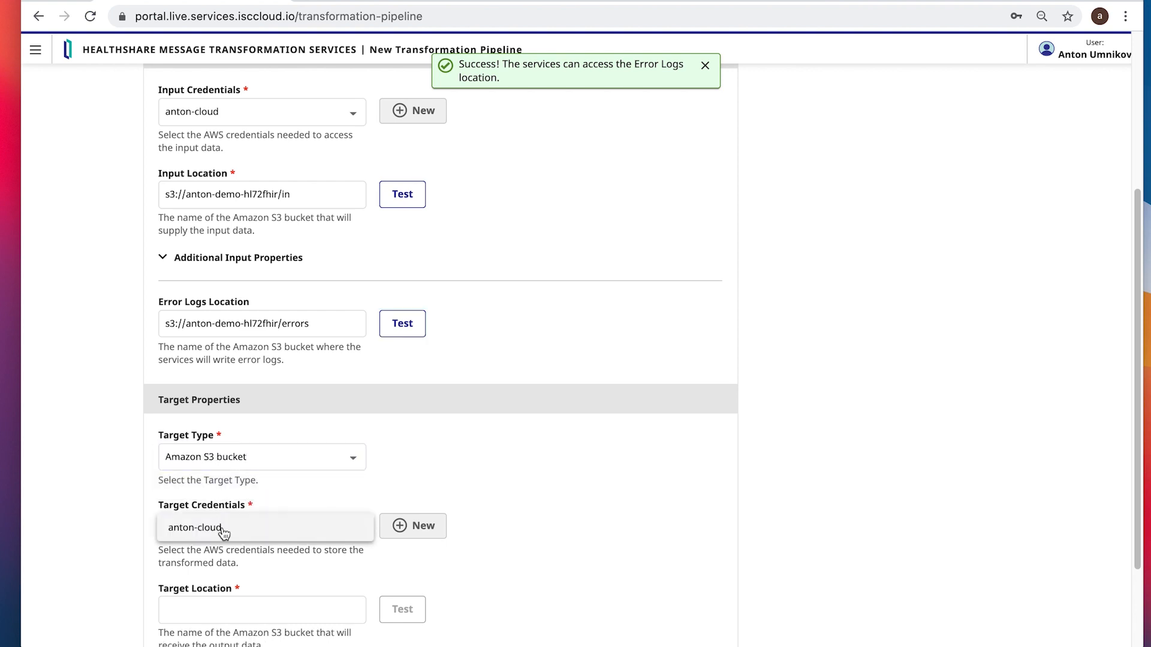
click(262, 609)
text(s3://anton-demo-hl72fhir/out)
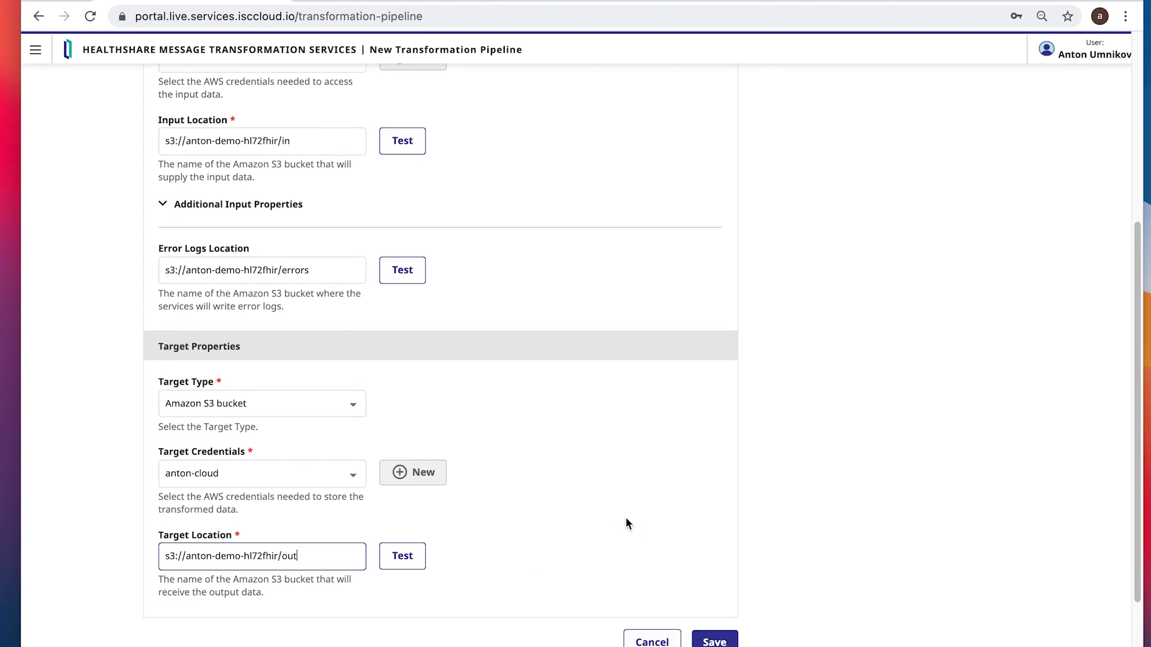
click(402, 555)
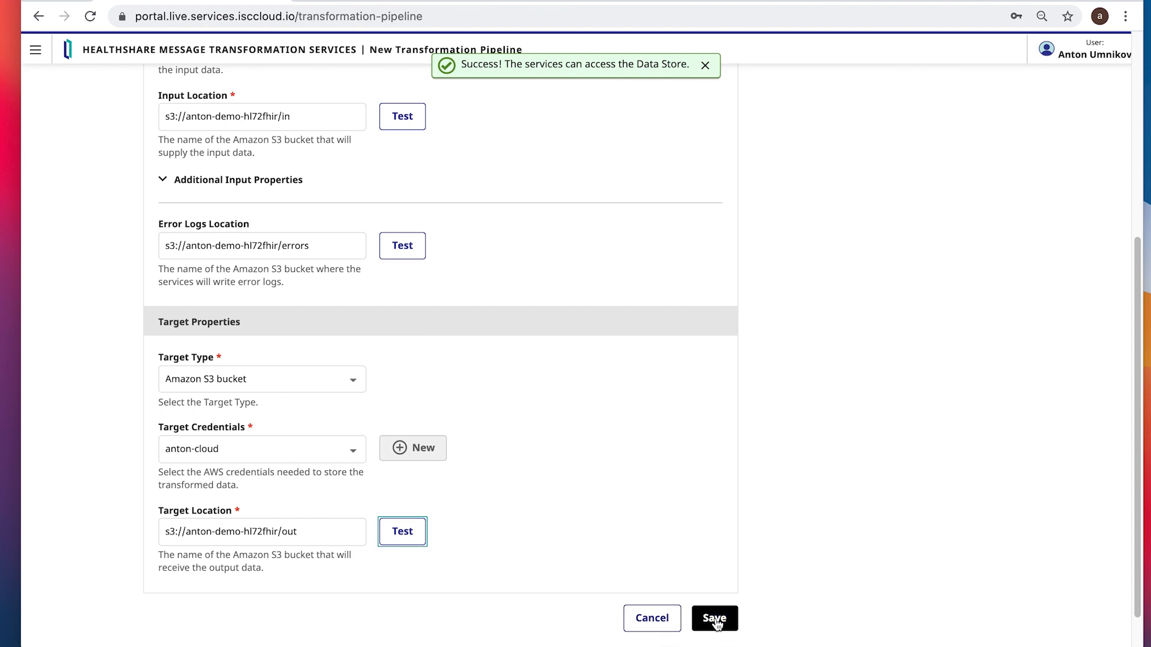
Step: Save the anton-demo pipeline, refresh the pipelines list, and switch to the S3 bucket
click(714, 618)
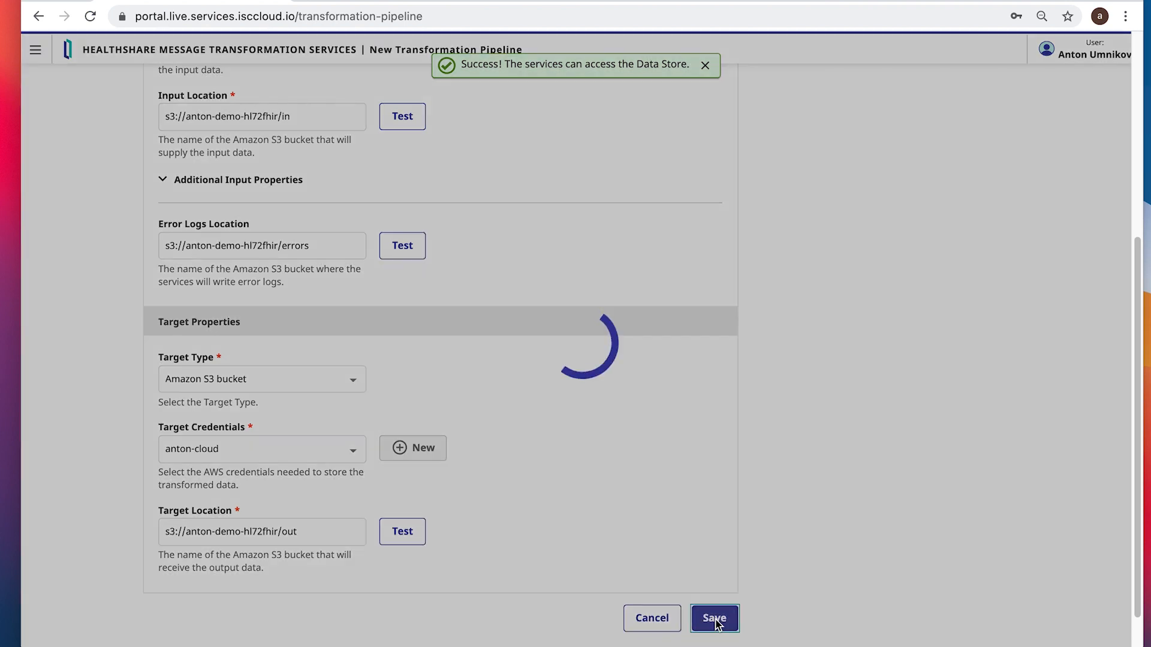
click(712, 618)
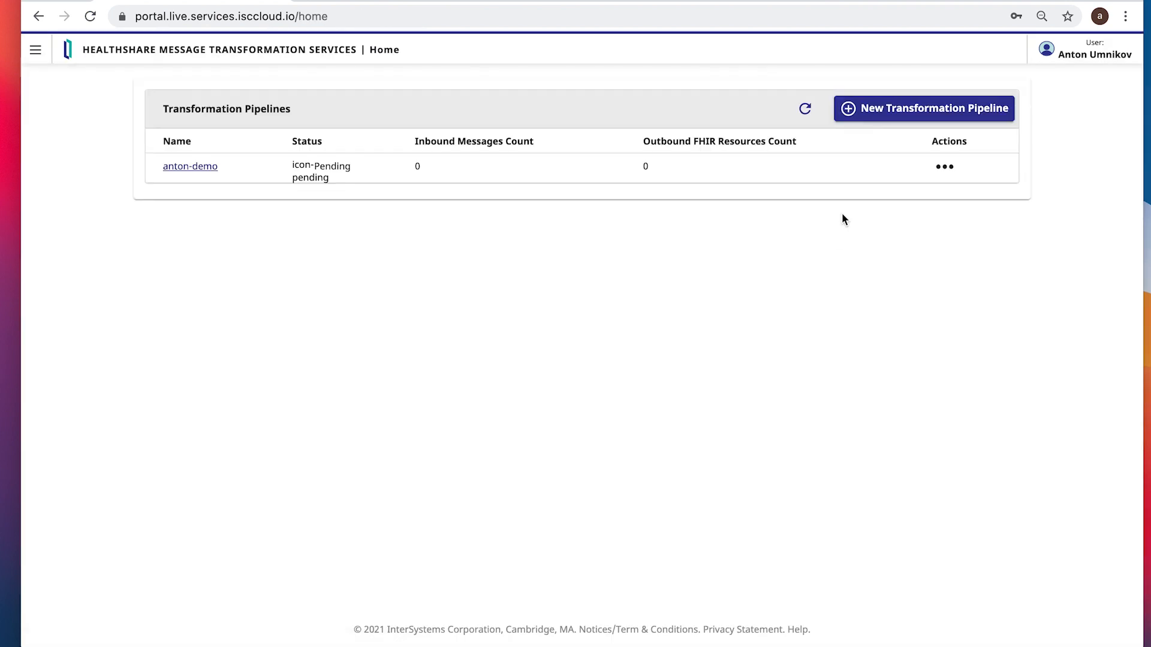
click(805, 108)
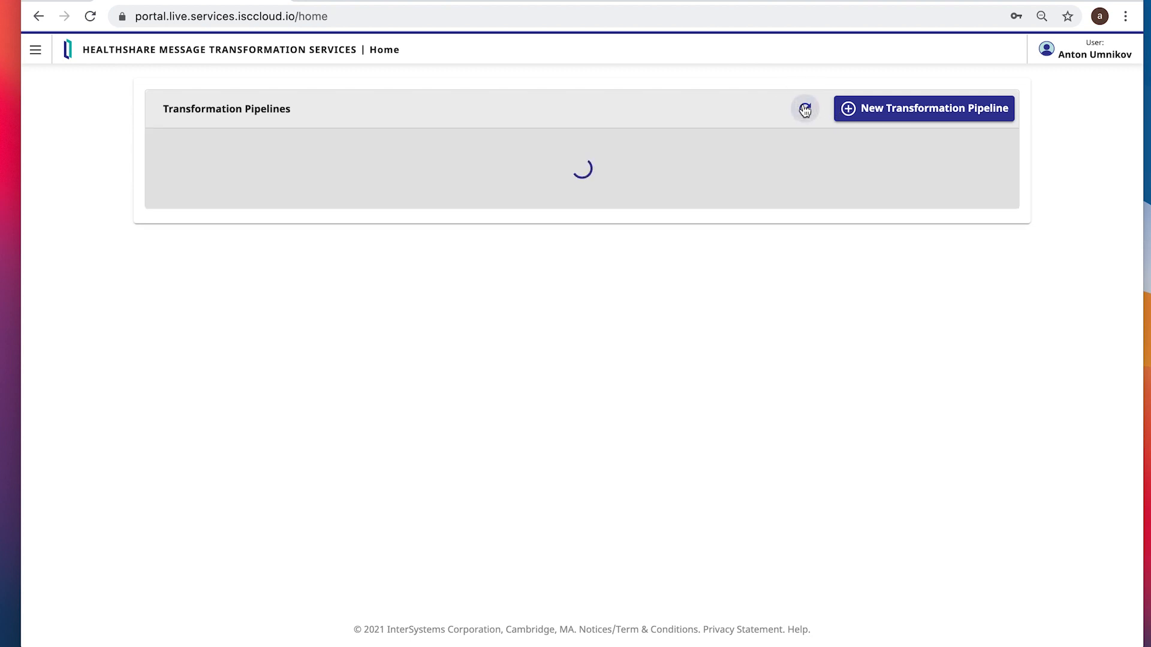
click(804, 109)
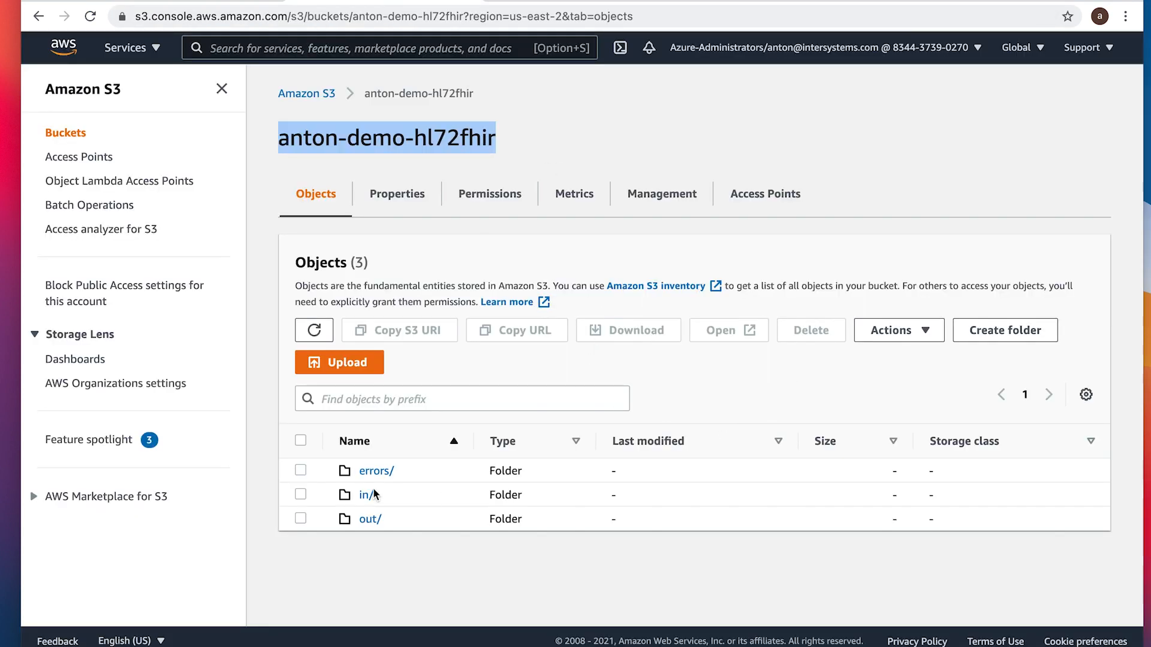
Step: Upload the three HL7 .txt files into the in/ folder and close the upload status
click(366, 494)
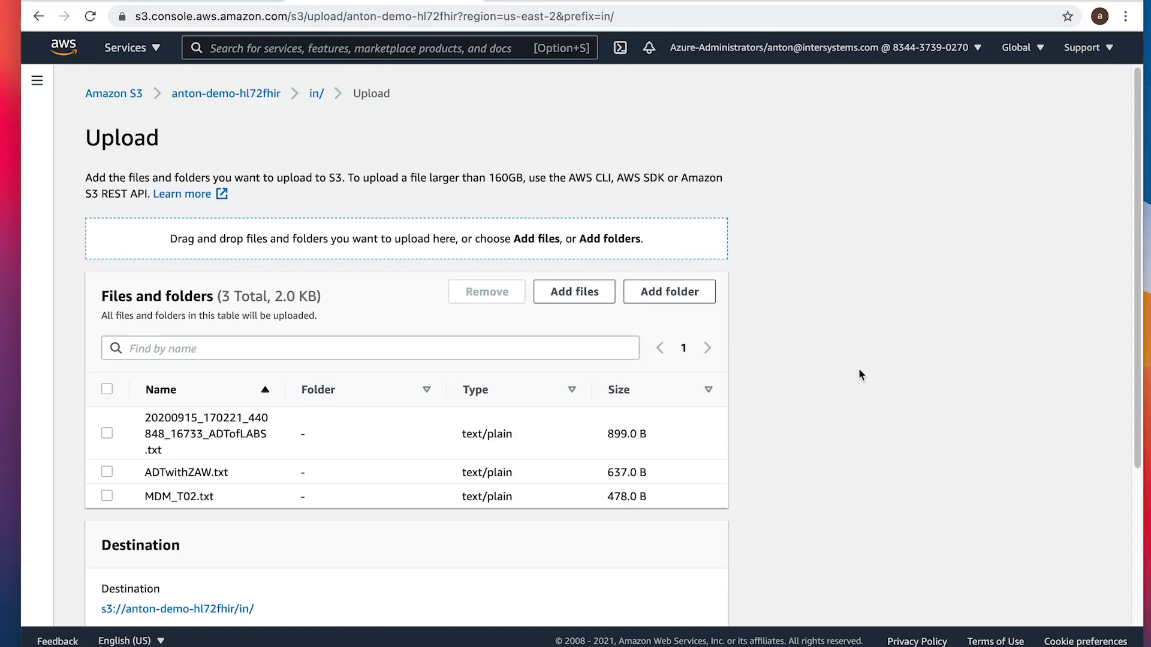
scroll(down, 3)
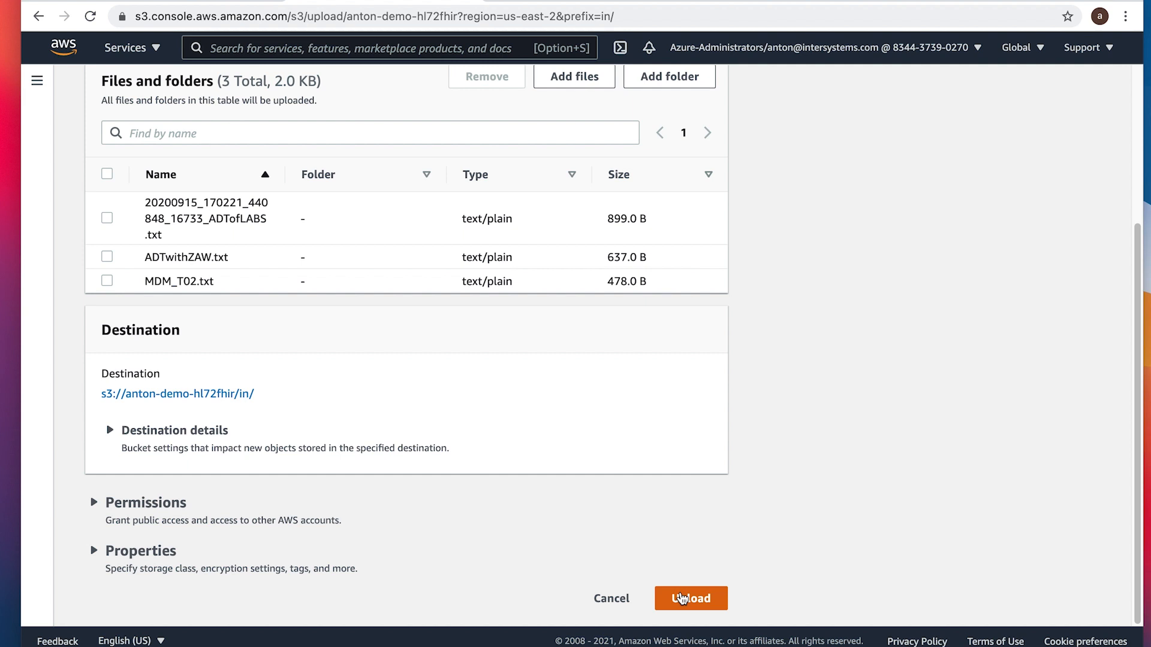
click(690, 598)
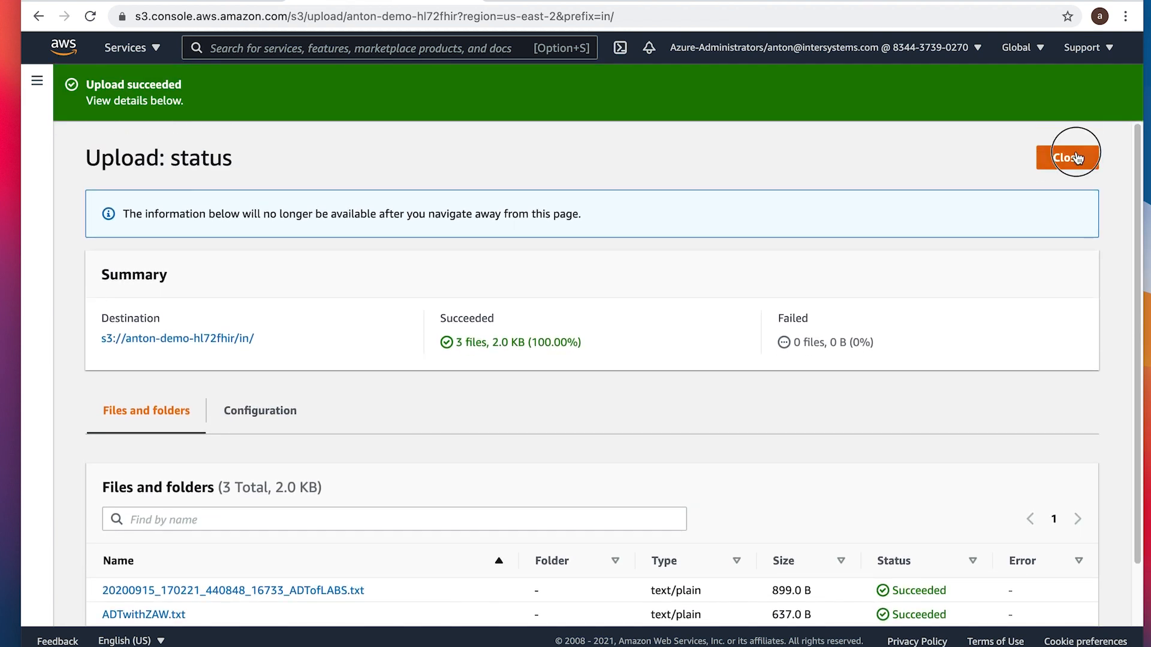
click(1069, 157)
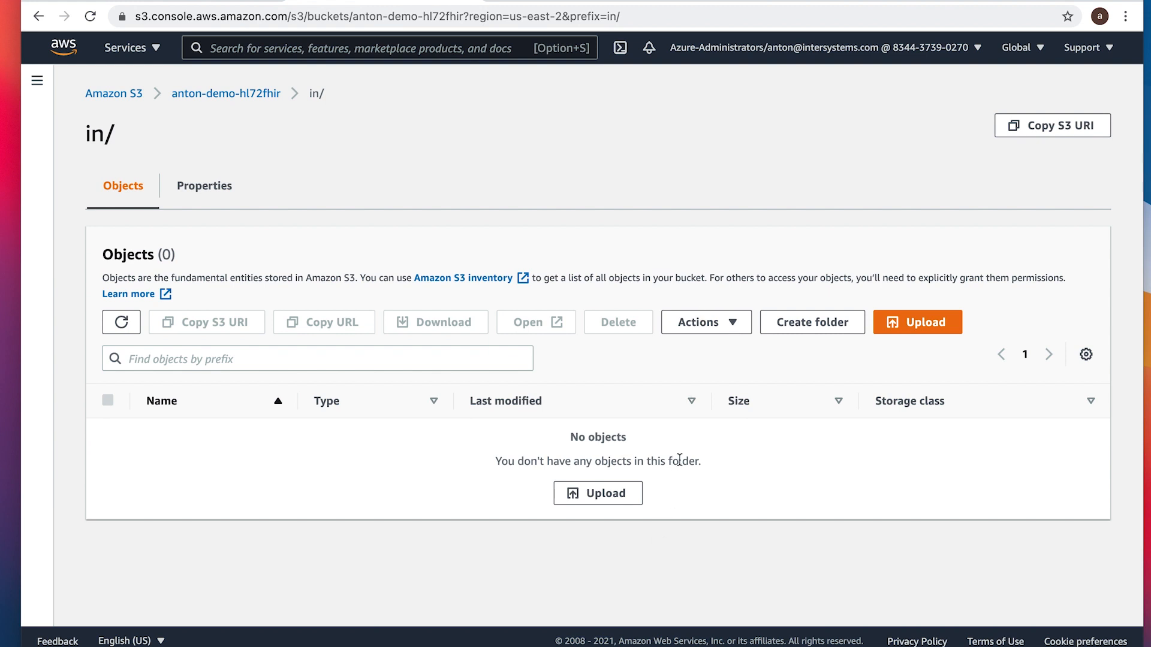
mouse_move(226, 93)
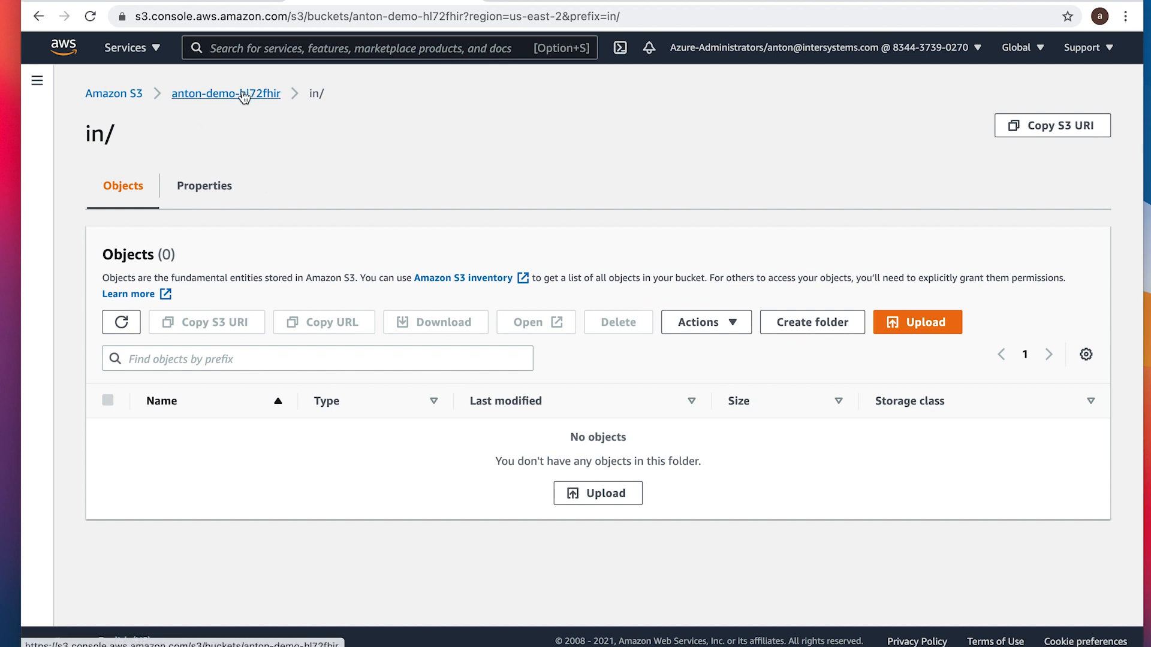
Step: Return to the bucket's top level and open out/ to view the three .fhir files
click(225, 94)
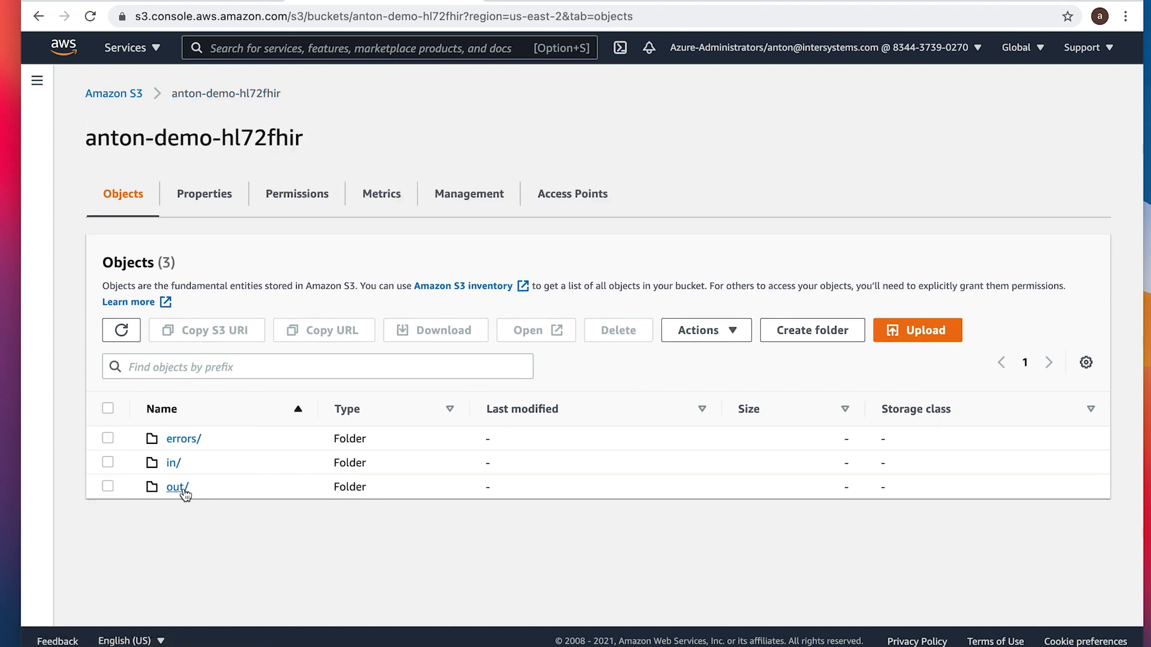
click(178, 487)
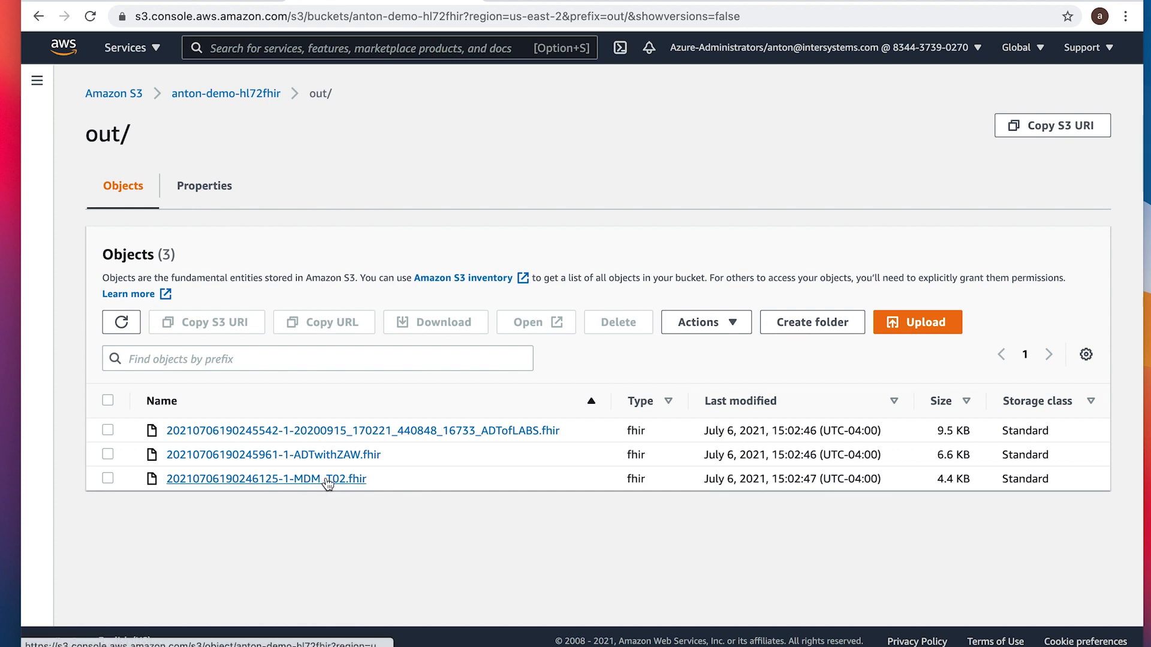
mouse_move(359, 483)
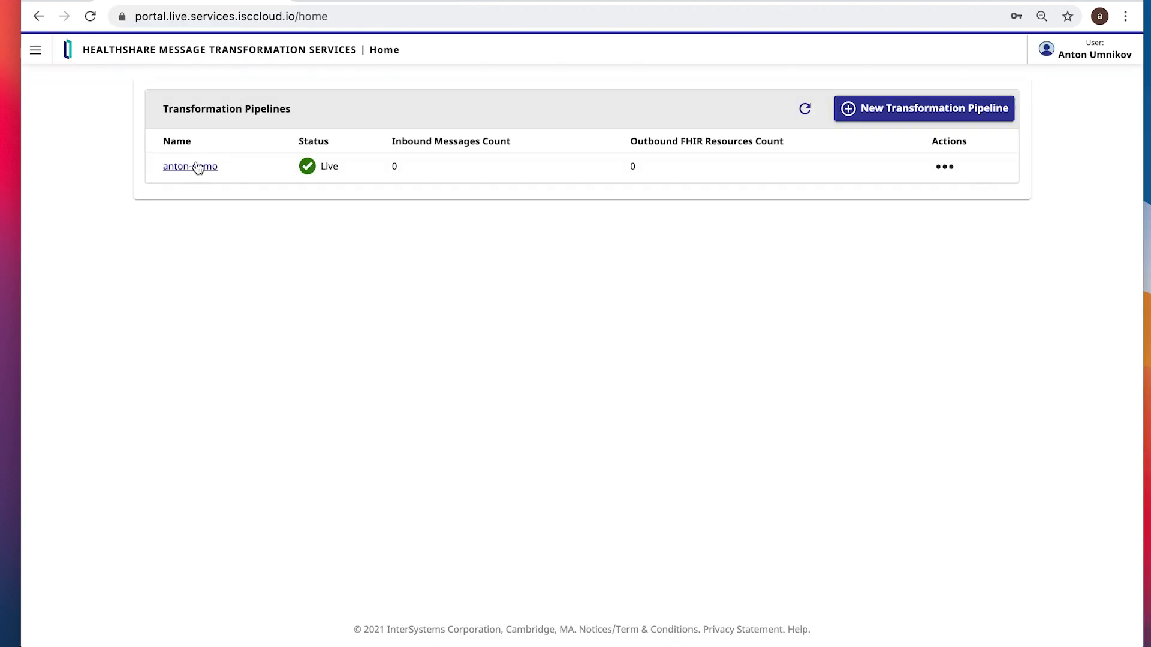
Step: Check the anton-demo pipeline's Live status, then return to the S3 out/ folder
click(189, 166)
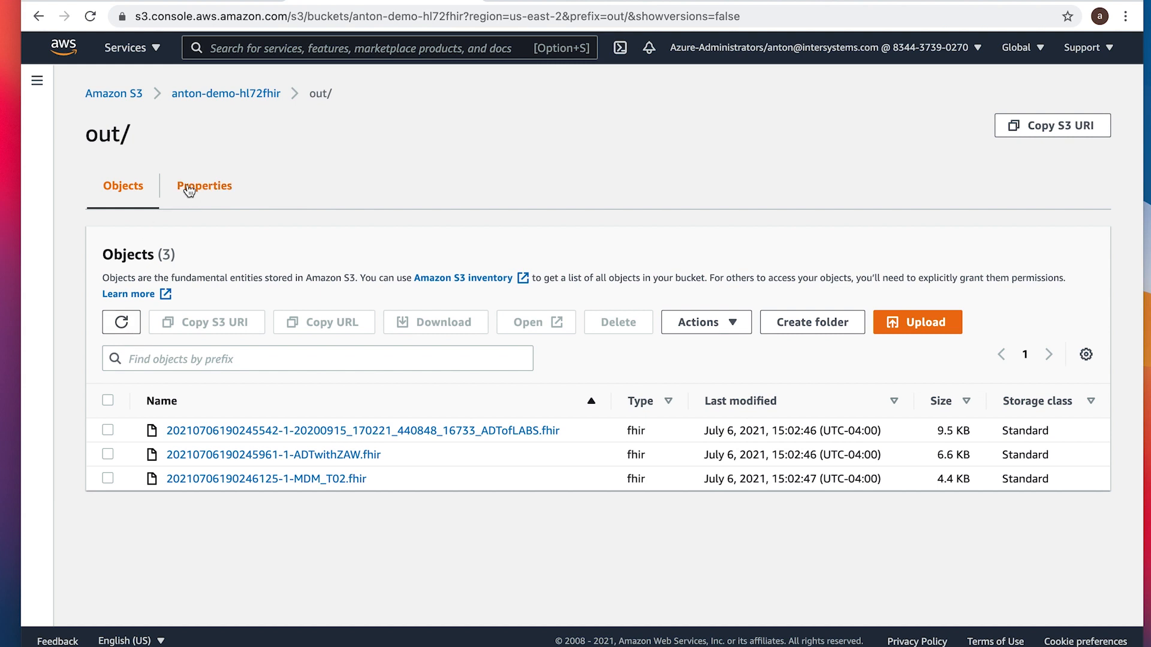
Step: Upload the PNG screenshot into the bucket's in/ folder and refresh its listing
click(226, 94)
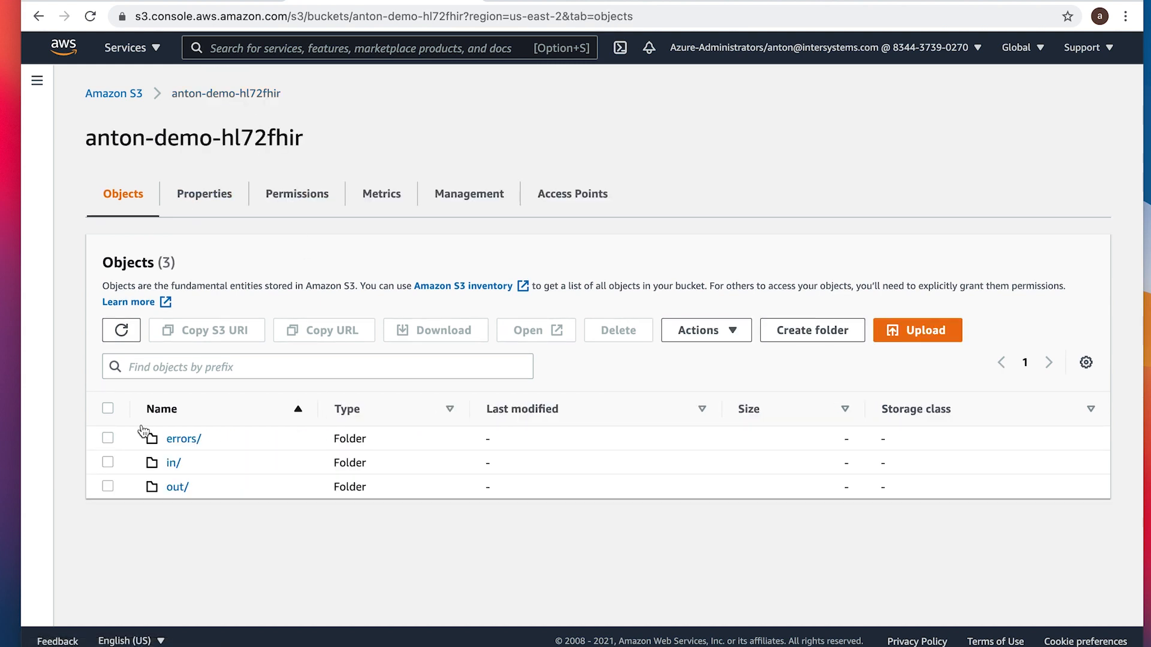
click(173, 462)
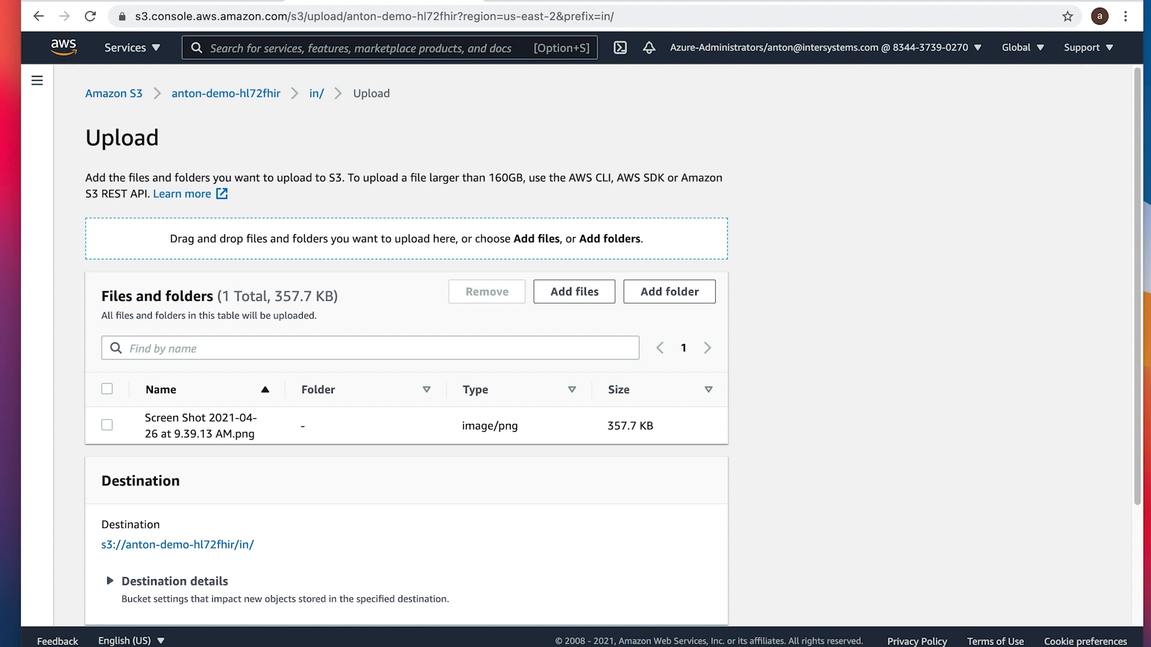
scroll(down, 3)
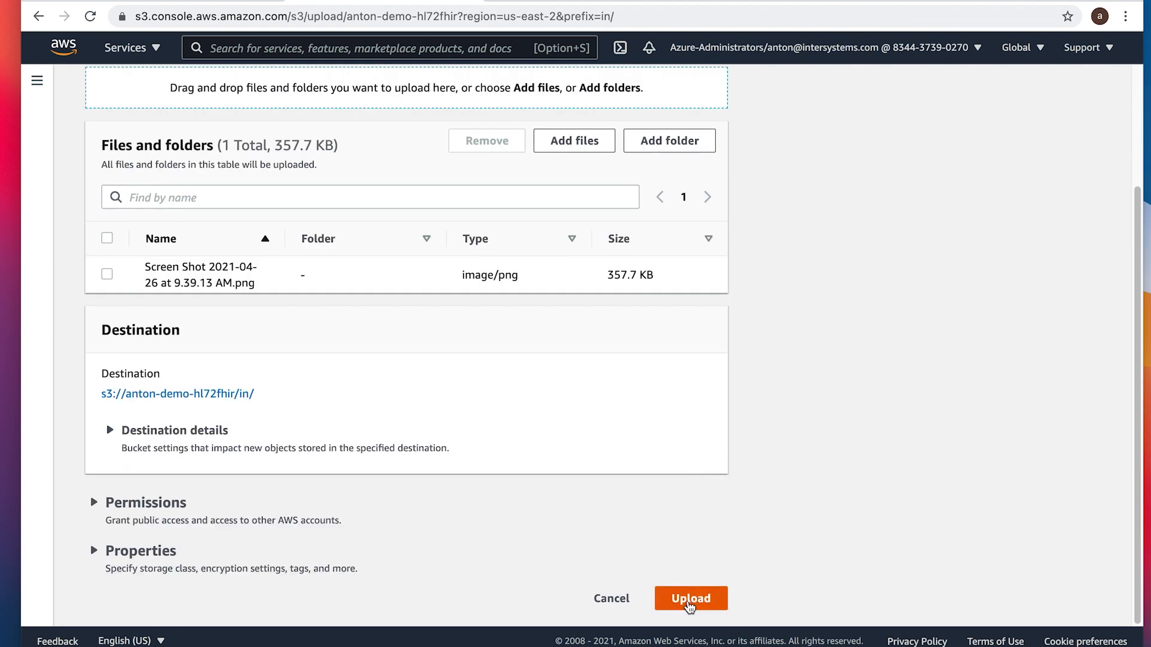
click(690, 598)
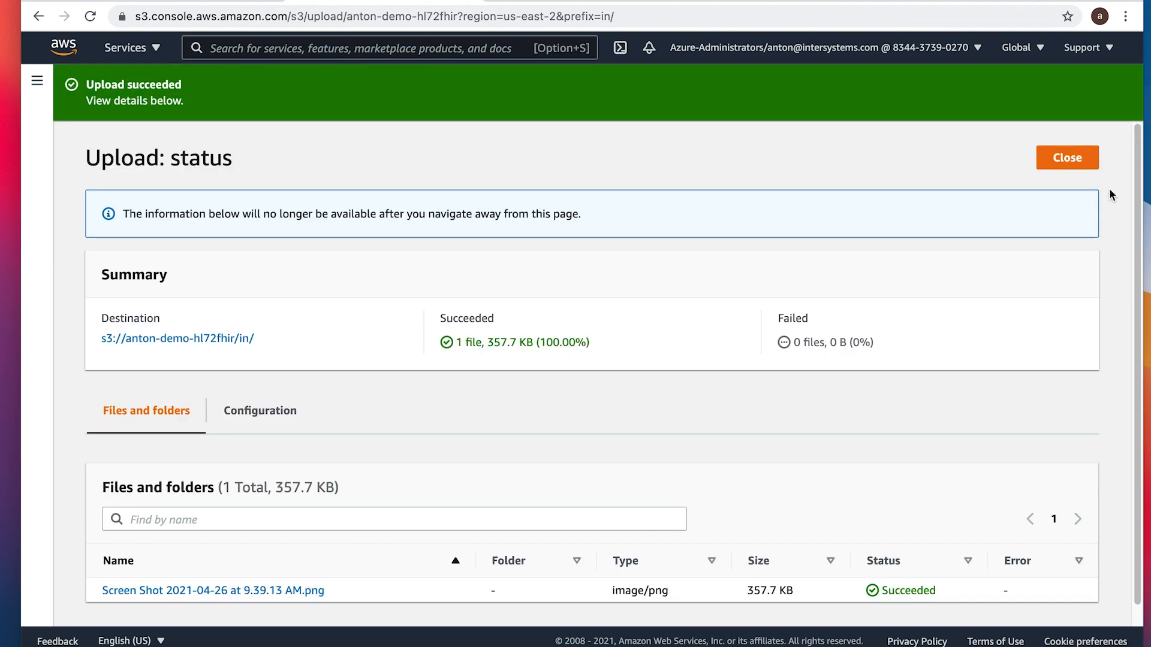
click(1066, 157)
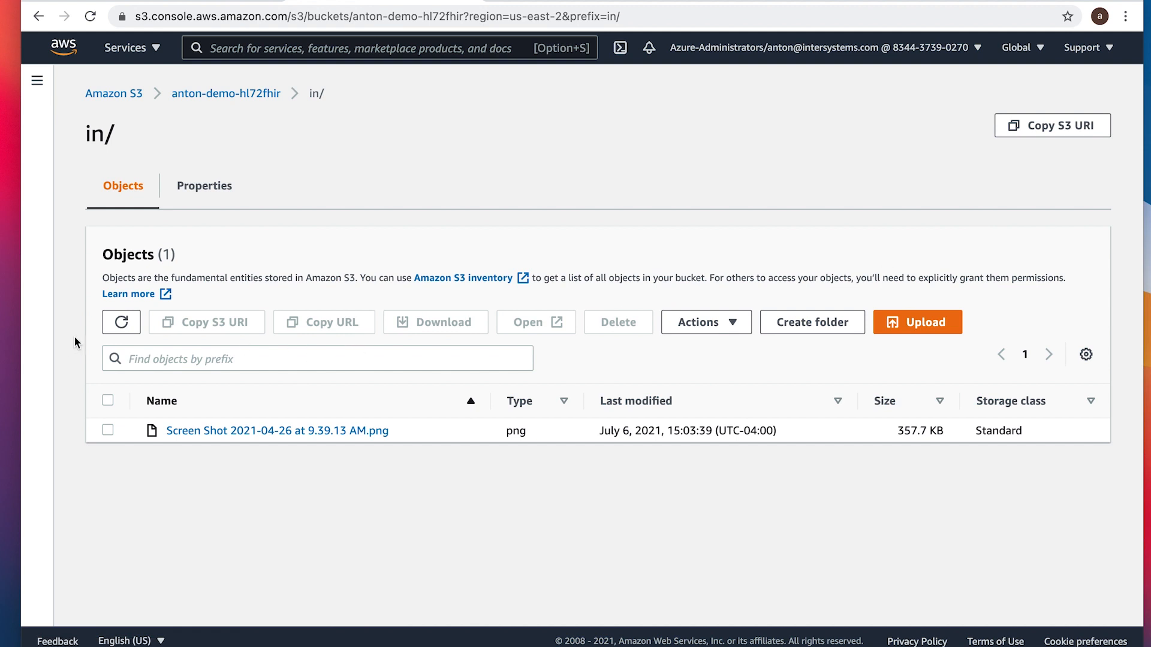
click(121, 321)
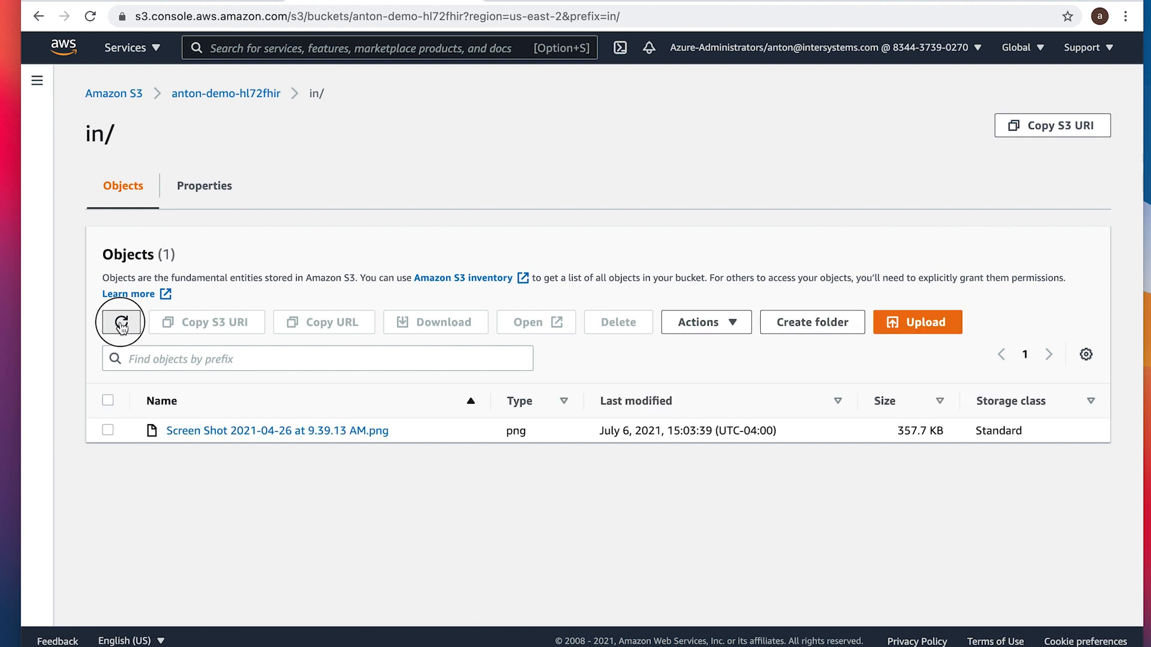
click(121, 322)
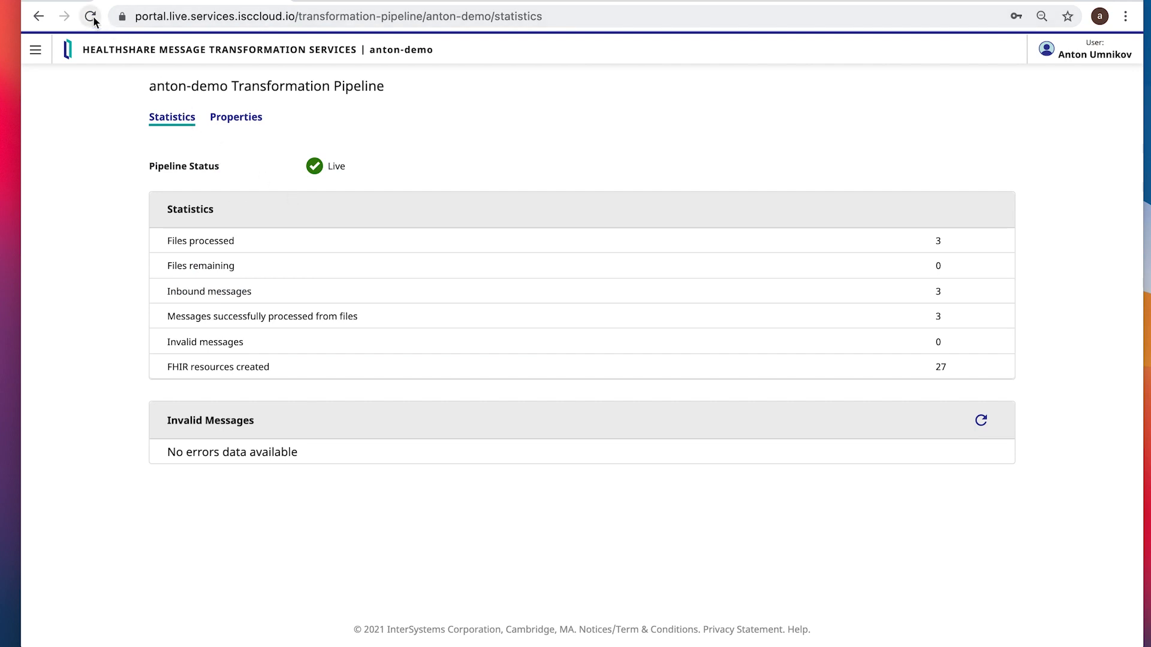
Step: Reload the pipeline and review the PNG's Invalid Messages entry lacking HL7 data
click(90, 17)
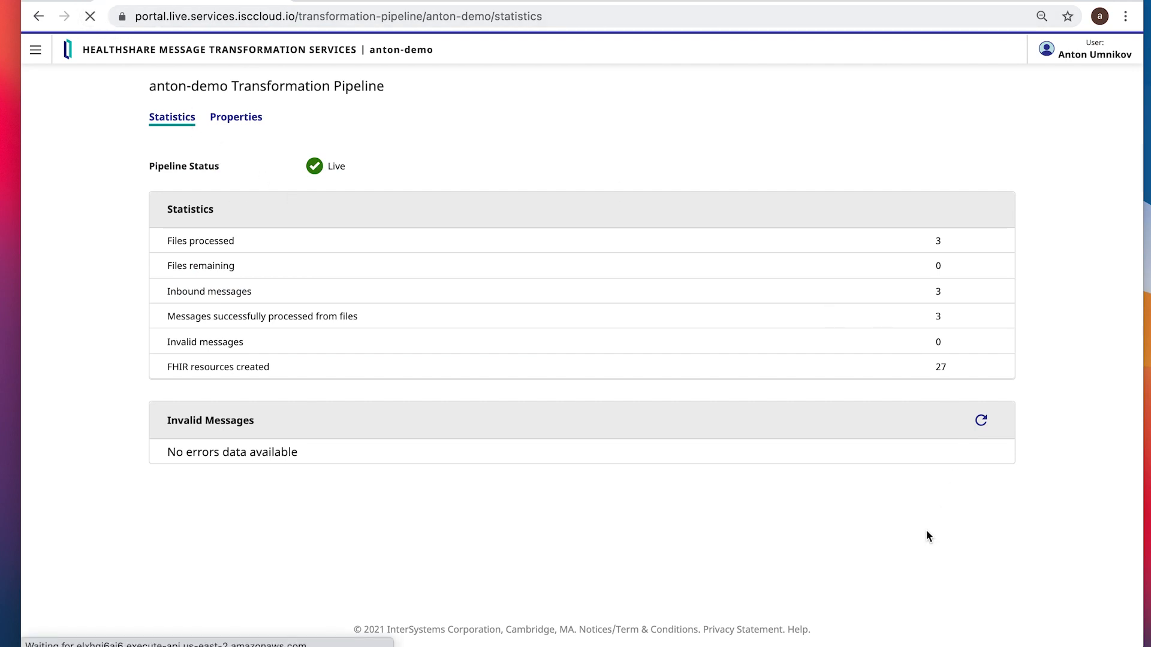
click(980, 419)
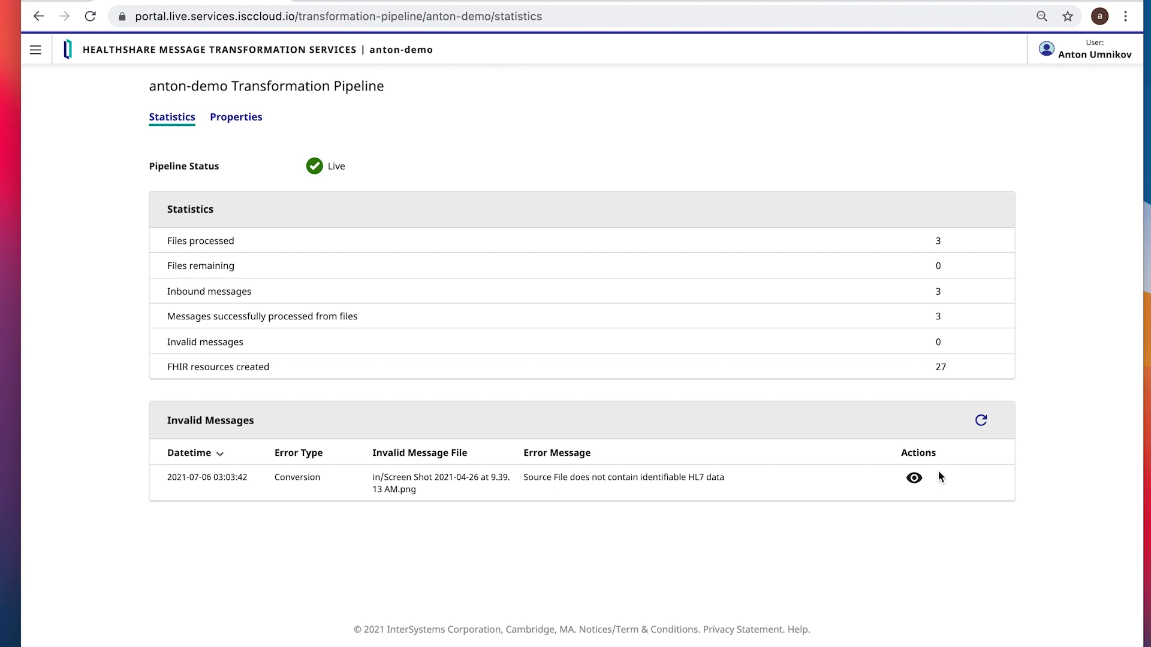
mouse_move(785, 576)
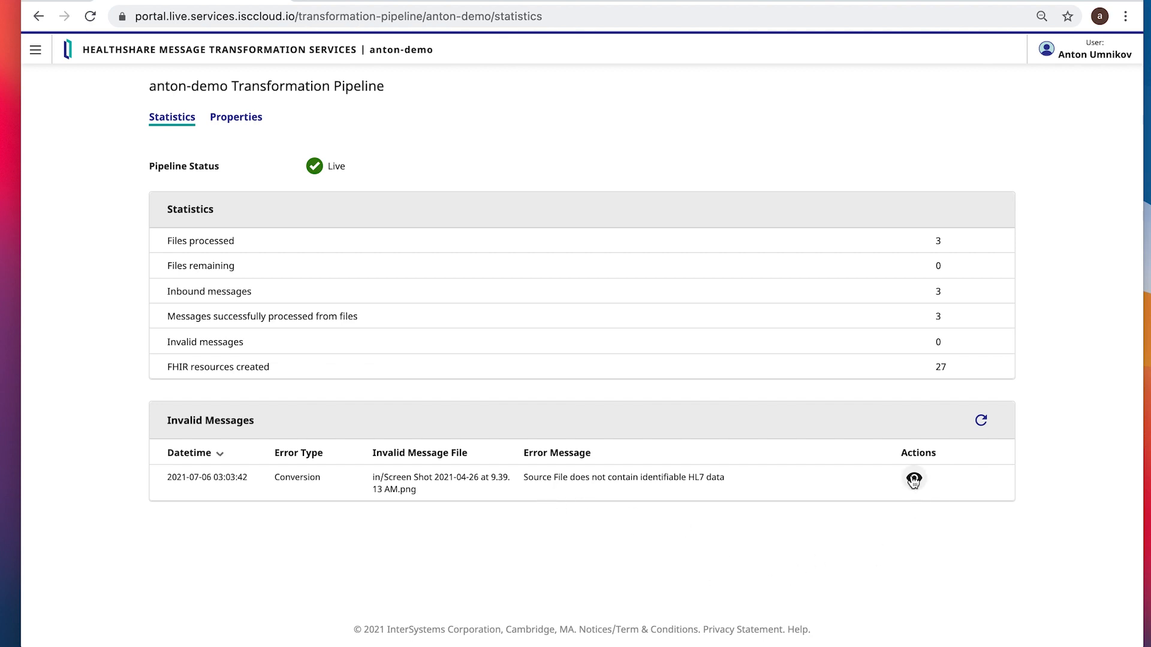
click(913, 478)
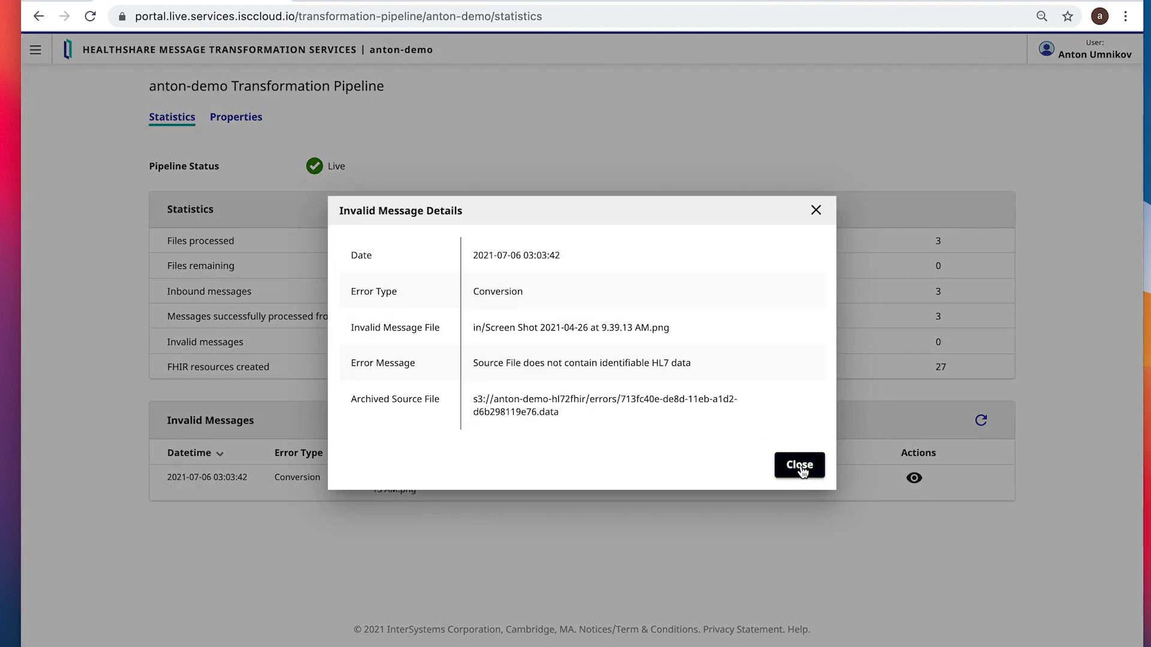
click(798, 464)
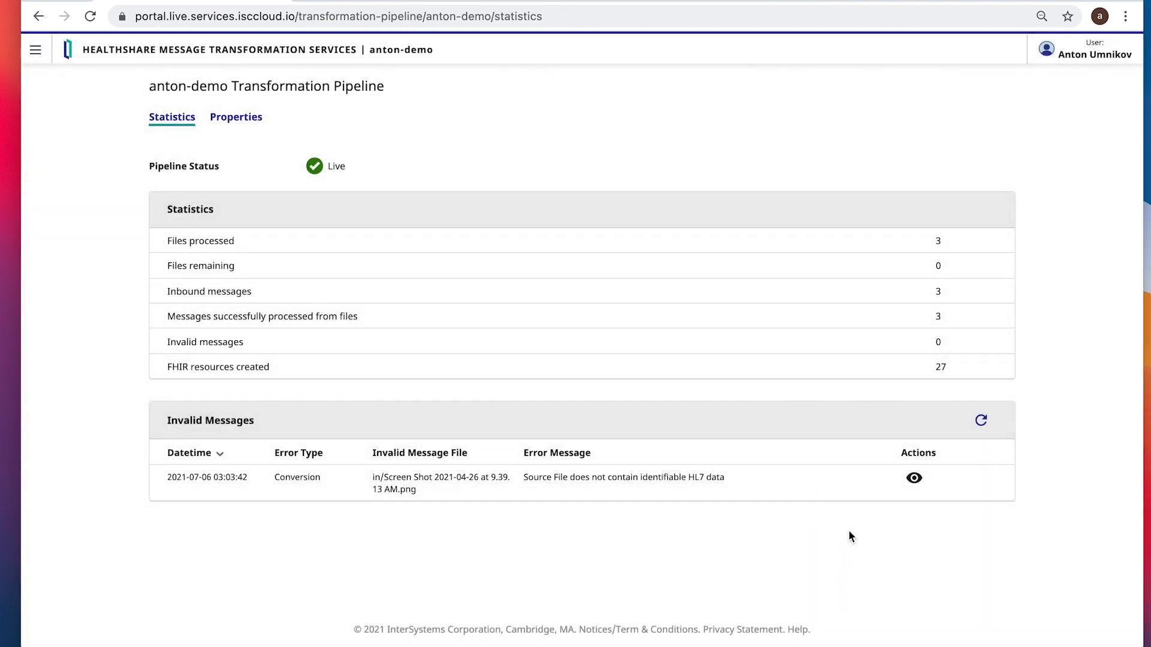